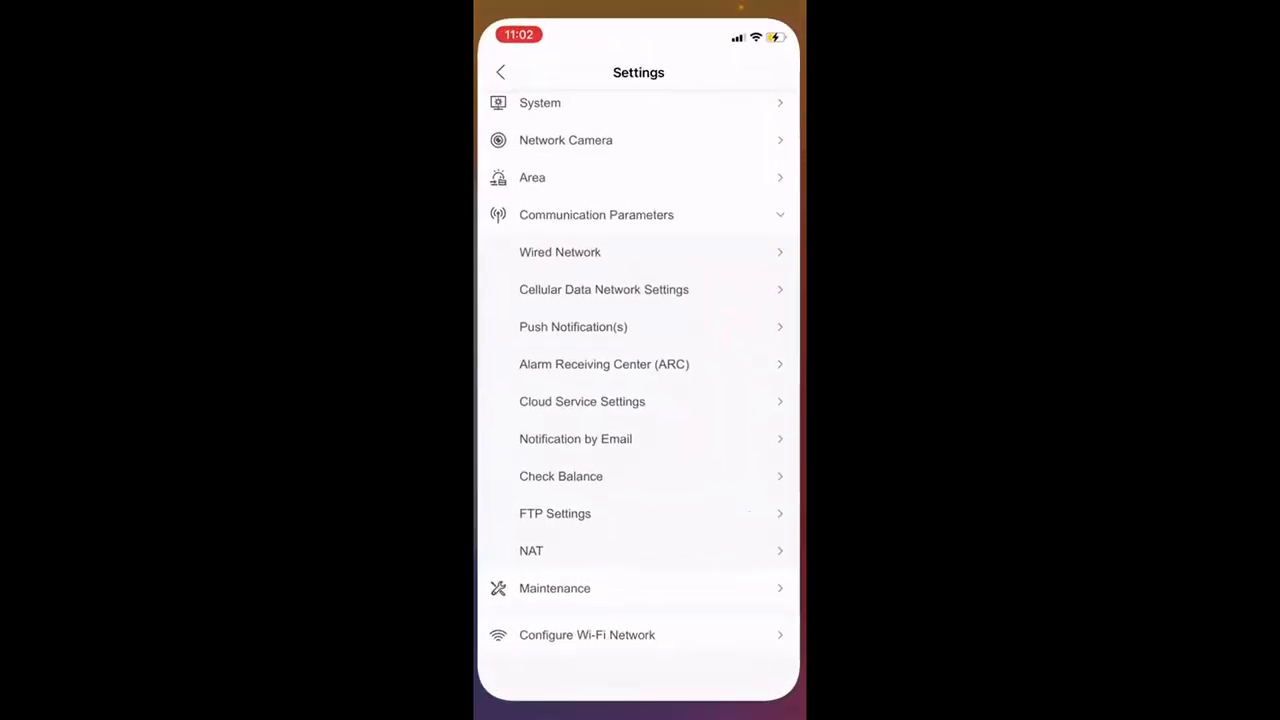
# - Return to the AX PRO panel overview and enter its settings with System expanded
pyautogui.scroll(-3)
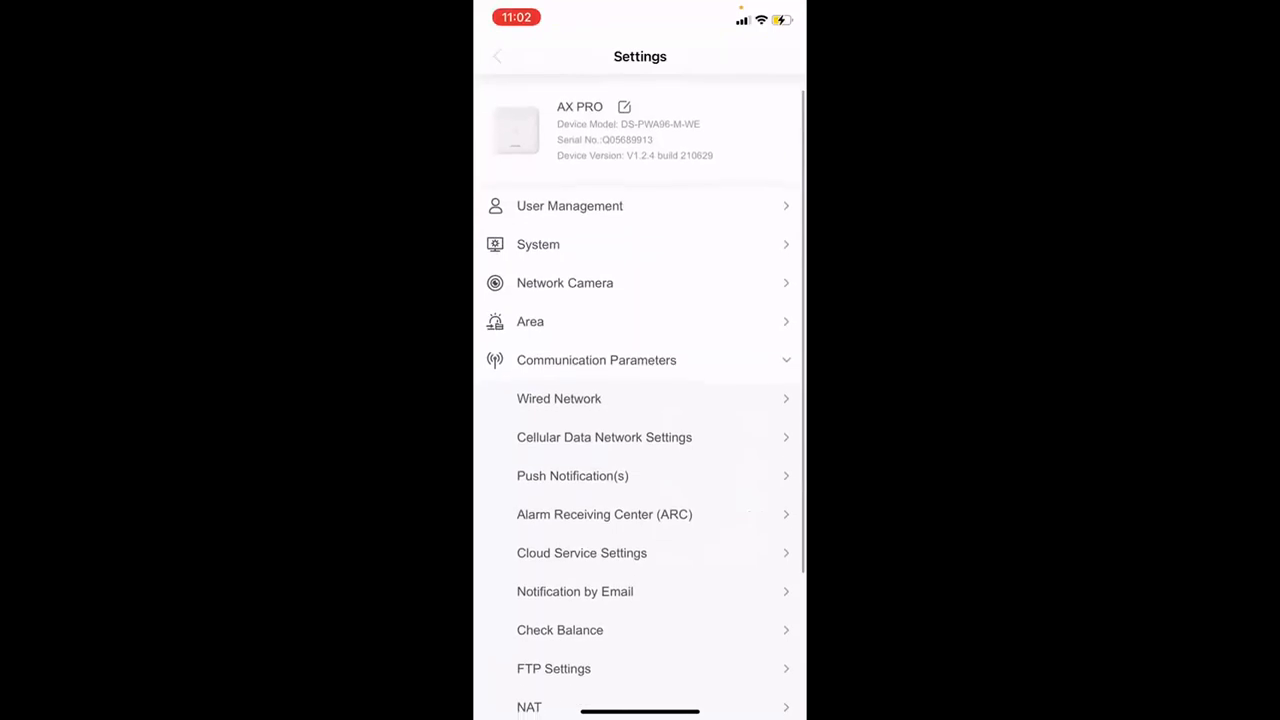
pyautogui.click(498, 56)
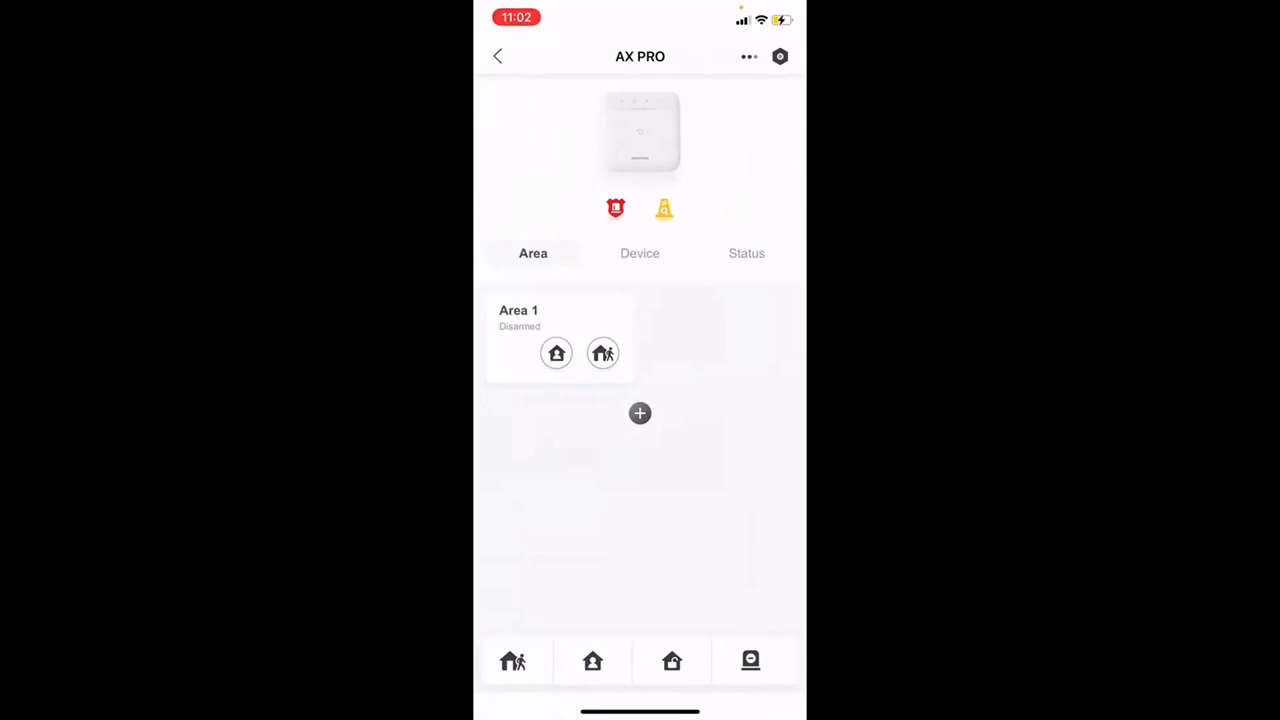
pyautogui.click(780, 56)
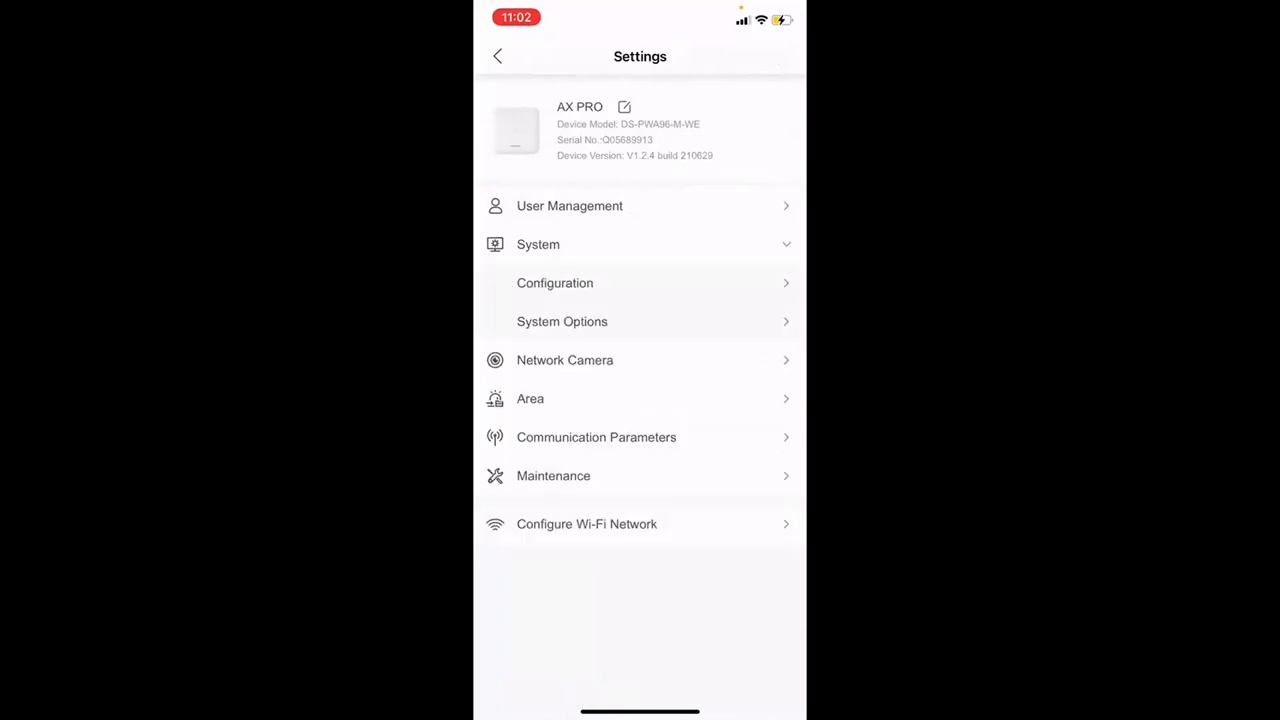
# - Enable the PD6662 toggle in the panel's System Options
pyautogui.click(562, 320)
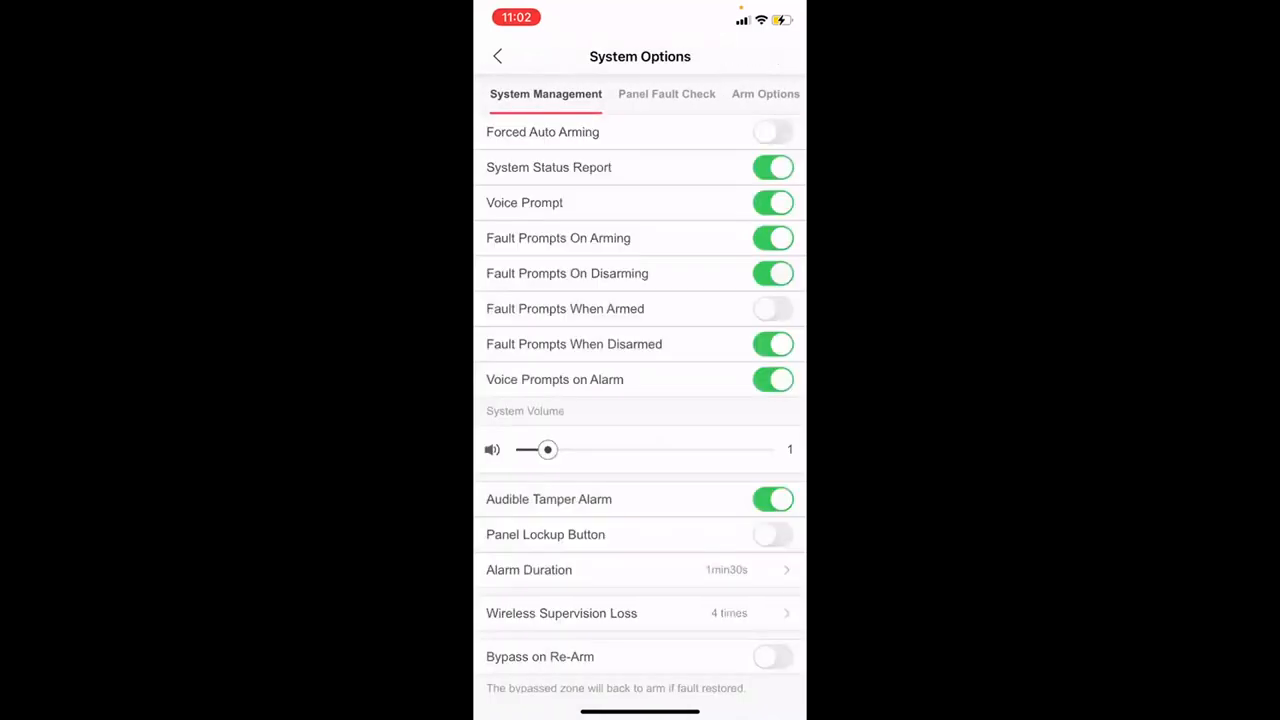
pyautogui.scroll(-3)
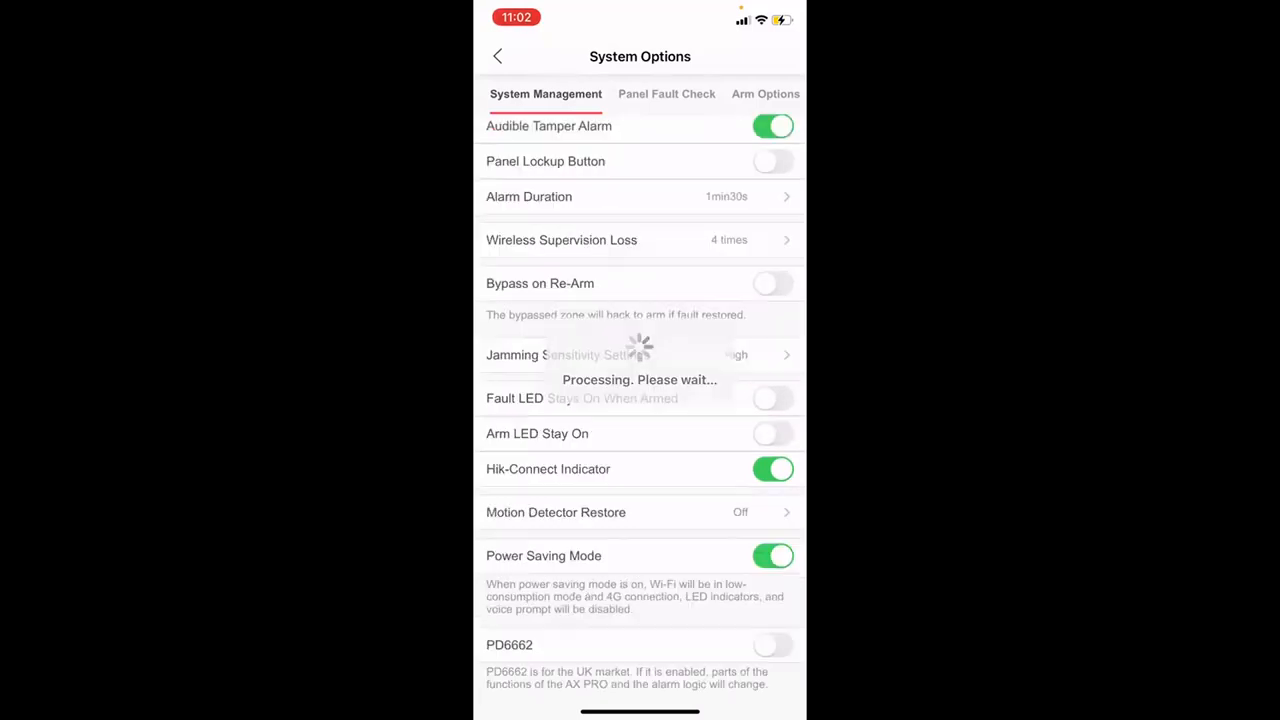
pyautogui.scroll(3)
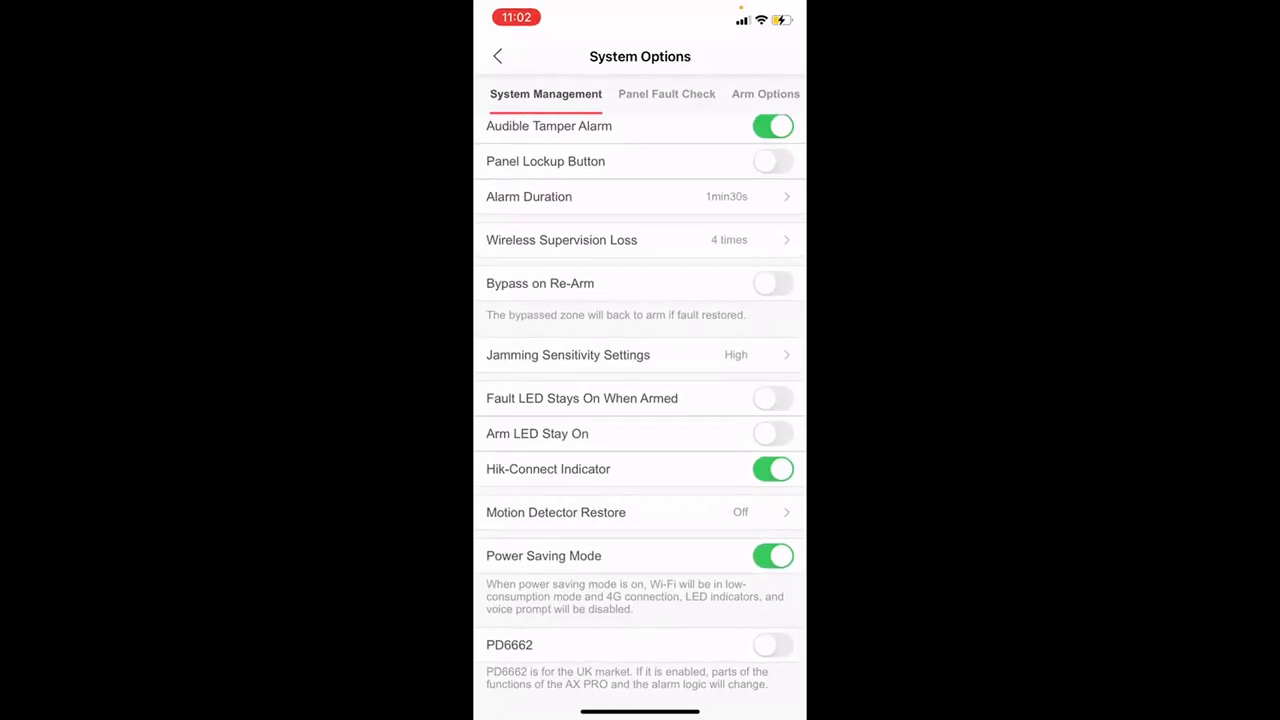
pyautogui.click(772, 644)
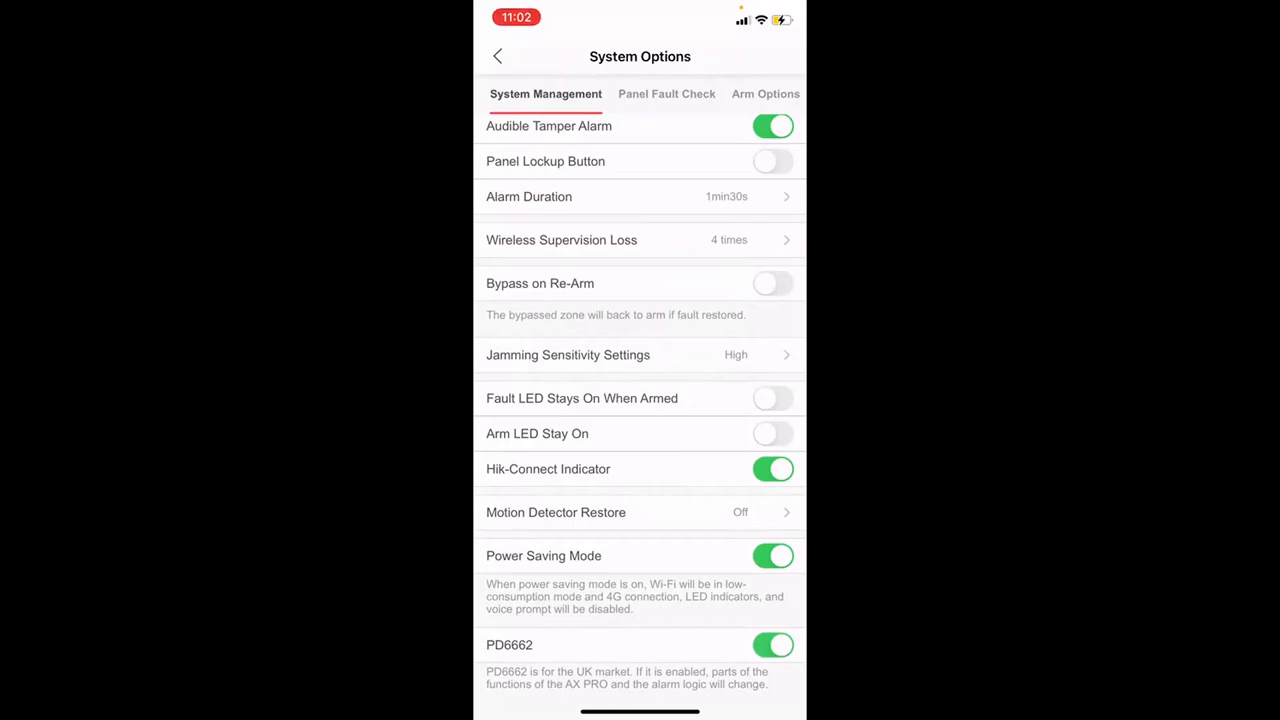
# - Go back from System Options to the AX PRO panel settings list
pyautogui.click(498, 56)
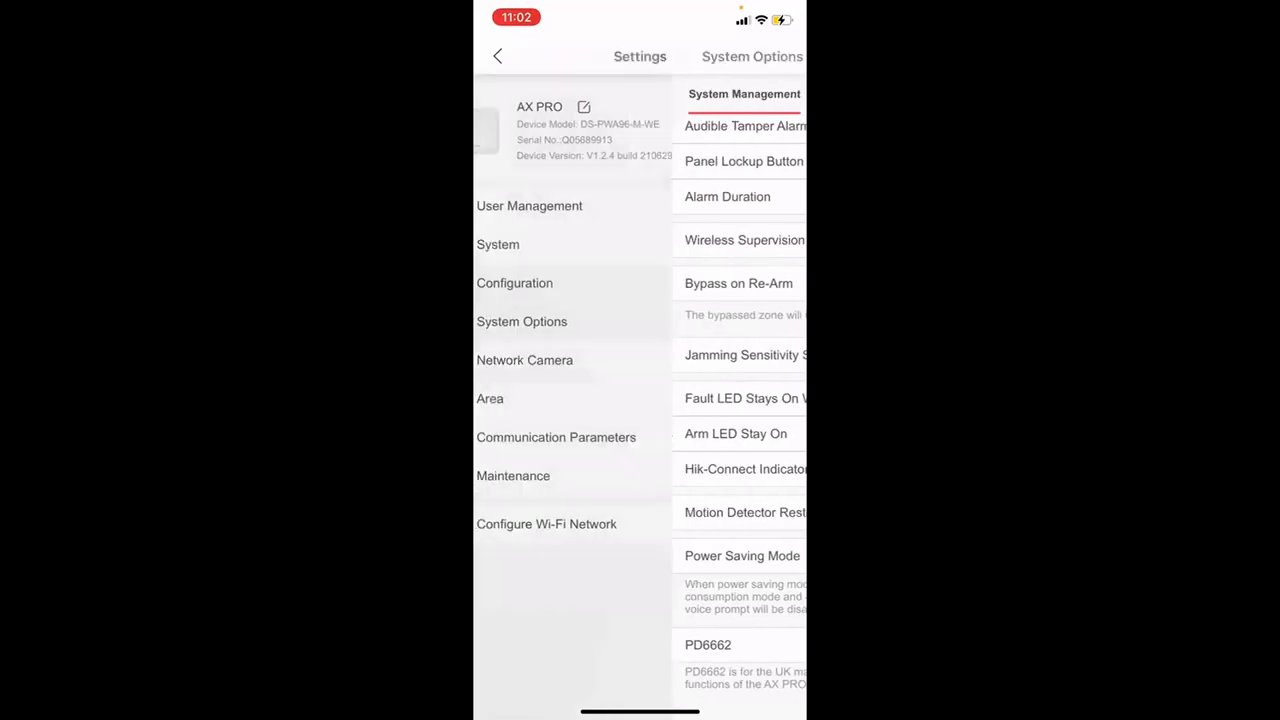
pyautogui.click(498, 56)
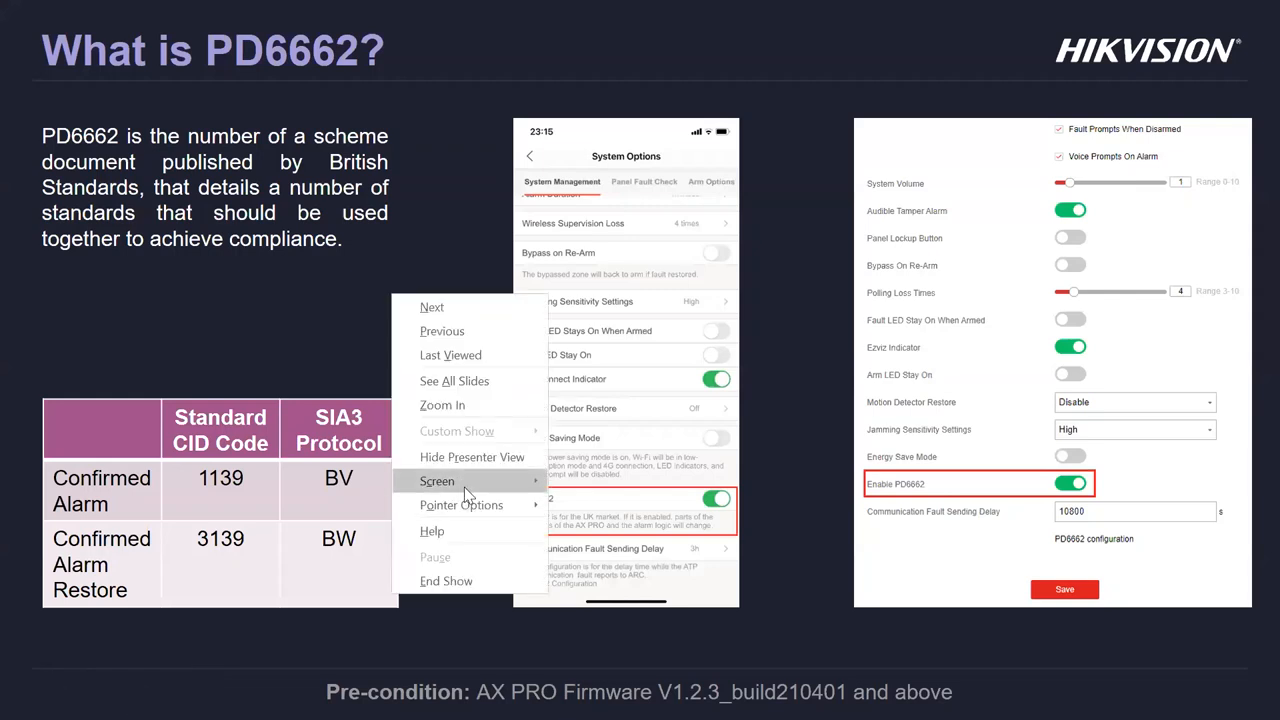
pyautogui.moveTo(472, 456)
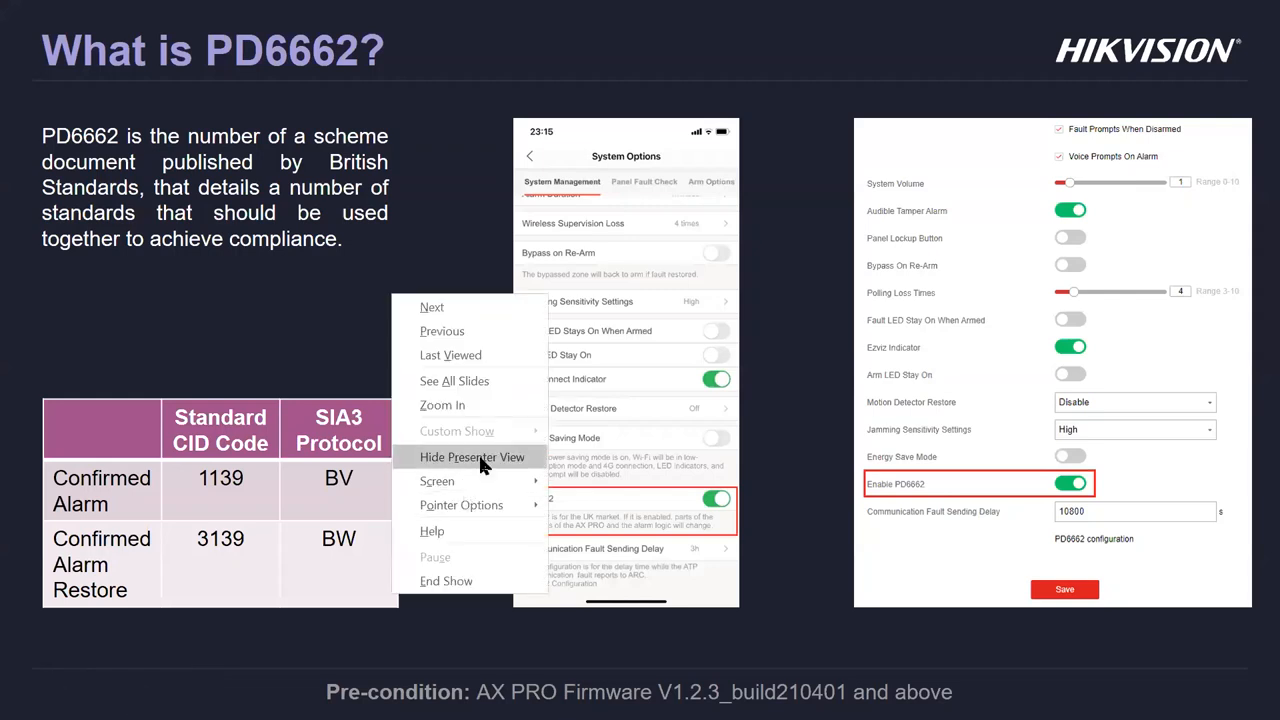
# - Hide the presenter view so the 'What is PD6662?' slide fills the screen, then advance
pyautogui.click(472, 456)
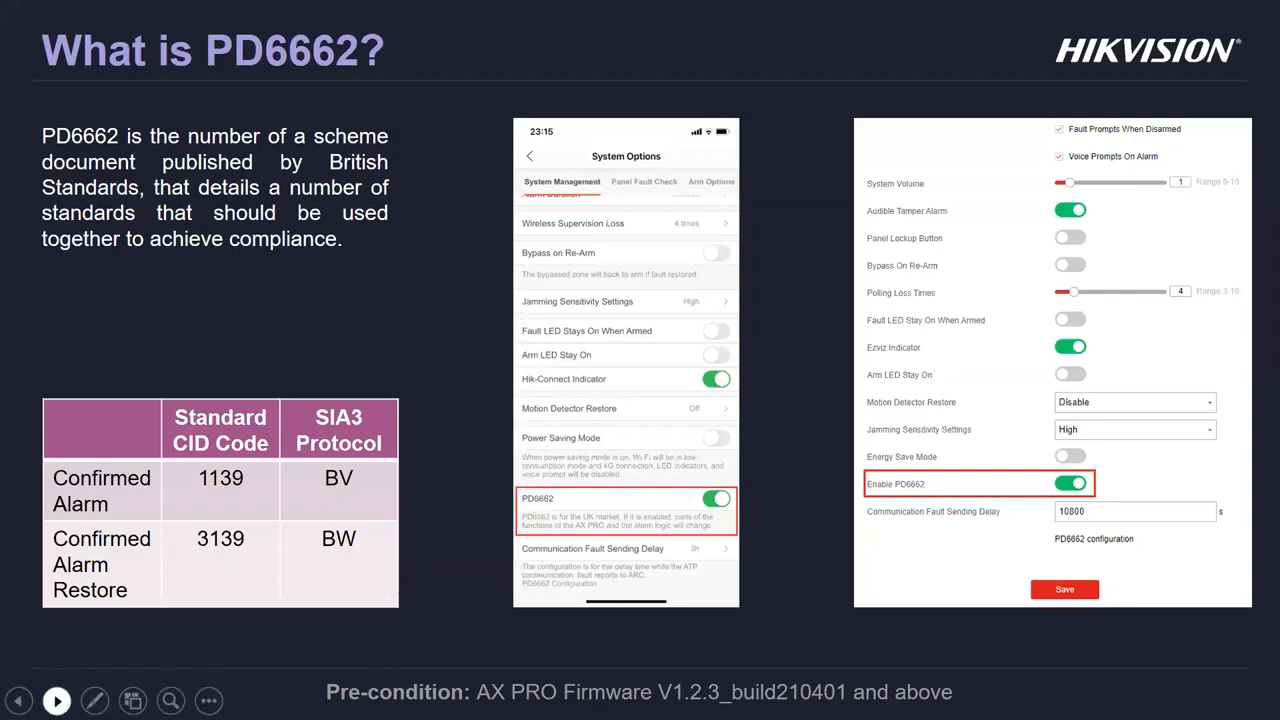
pyautogui.click(56, 700)
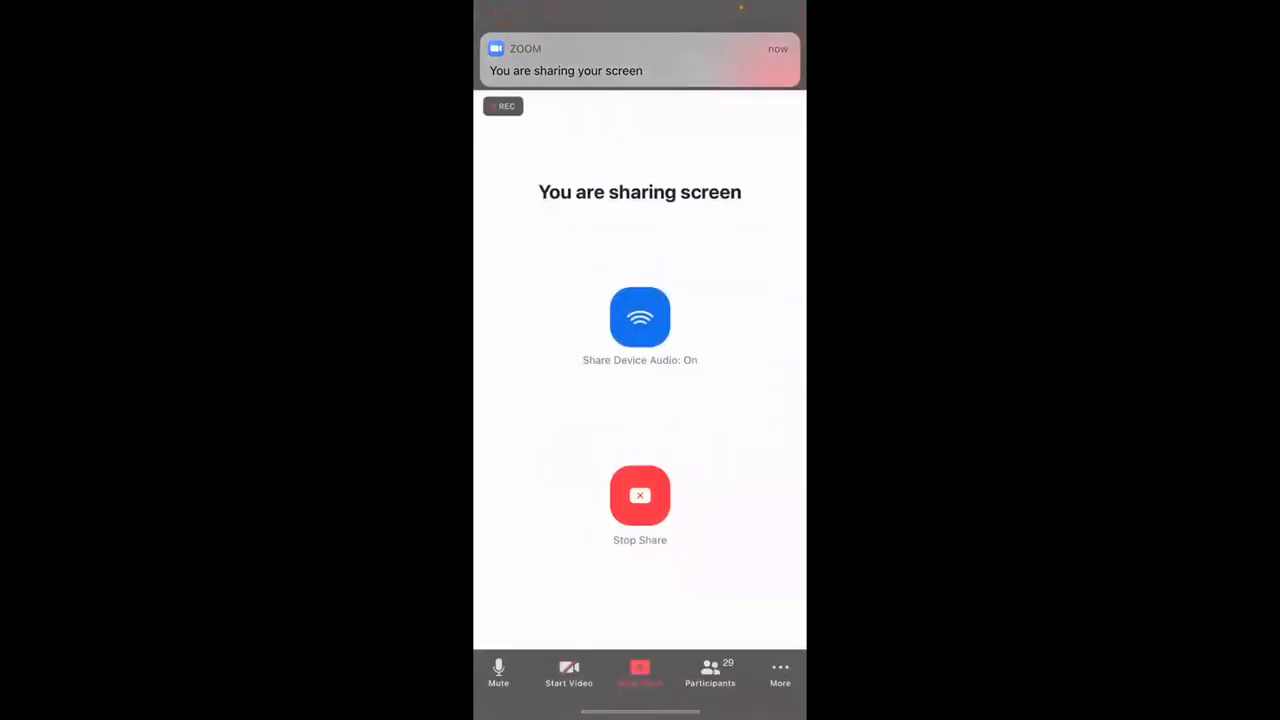
# - Start sharing the phone's screen to the Zoom meeting
pyautogui.click(498, 672)
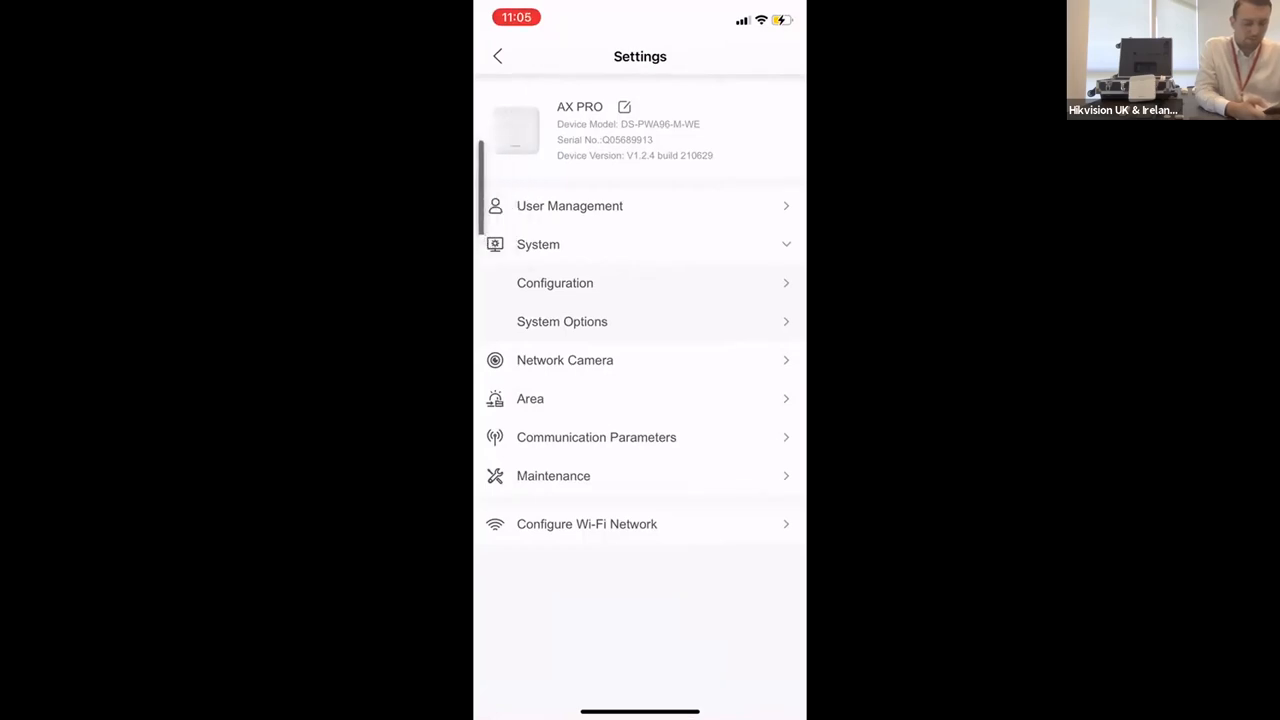
# - From the panel's Device list, reach Wireless Zone 1's status page and its settings
pyautogui.click(498, 56)
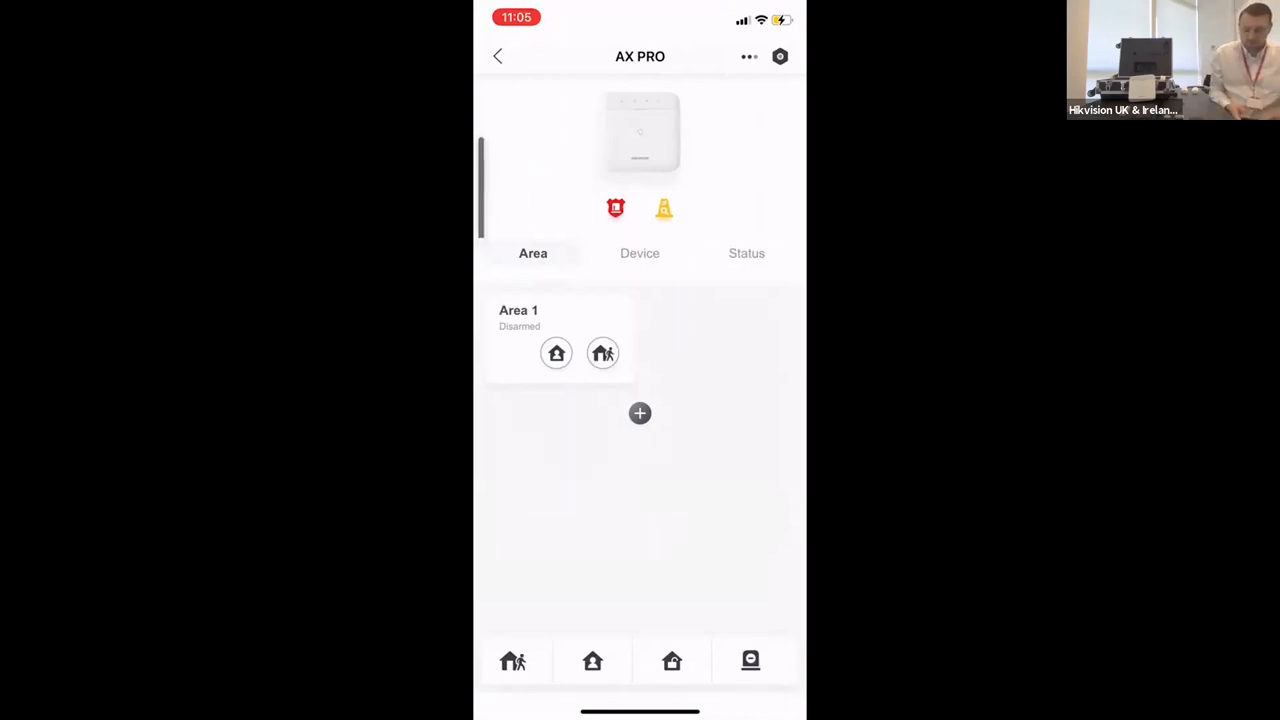
pyautogui.click(640, 252)
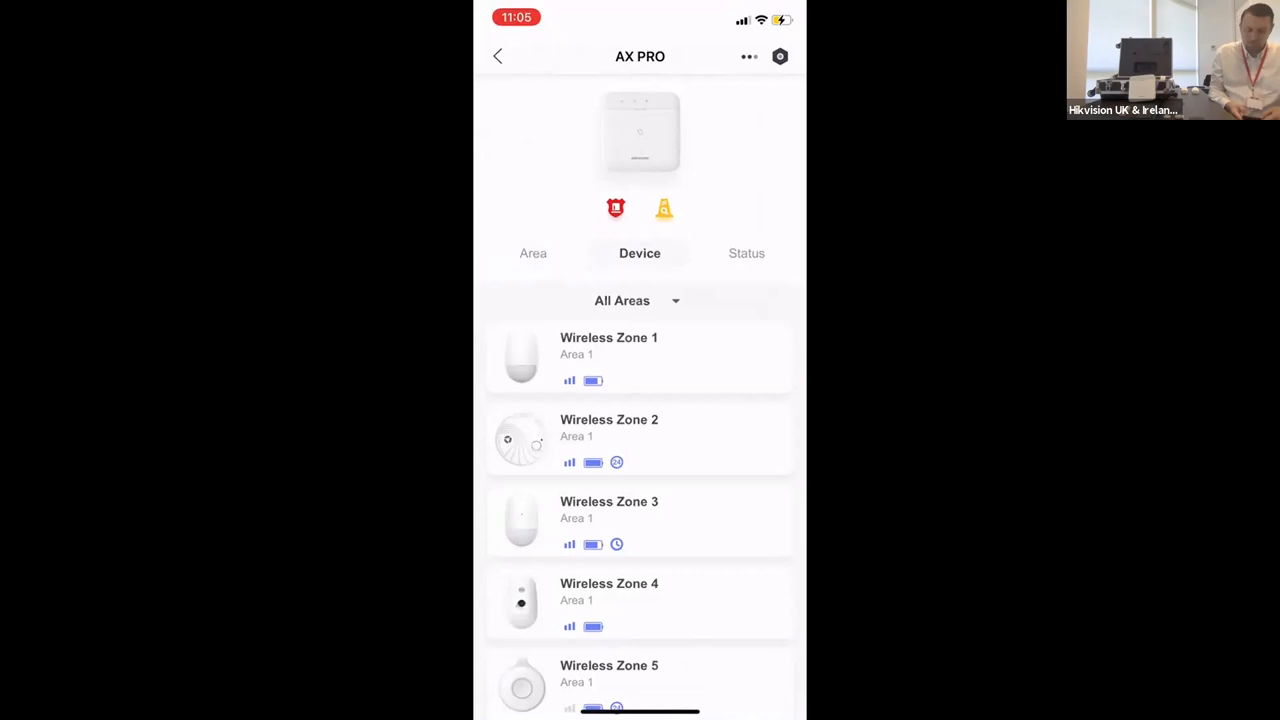
pyautogui.click(640, 344)
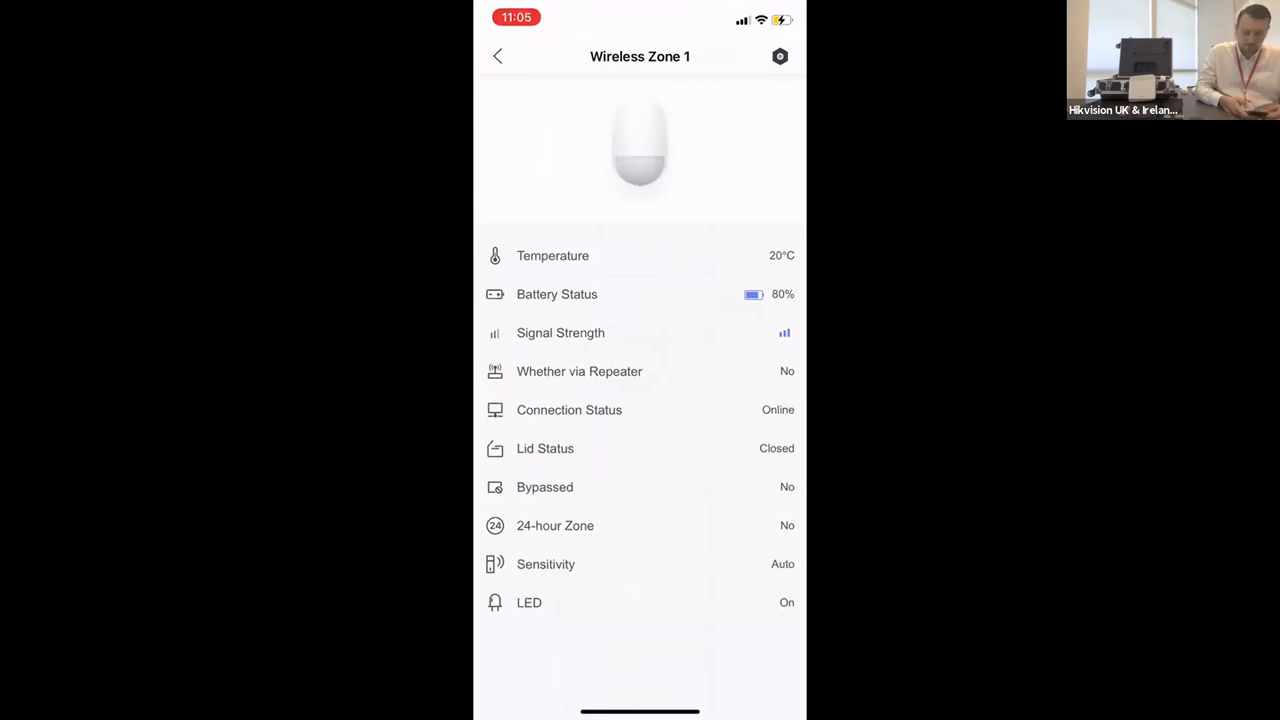
pyautogui.click(780, 56)
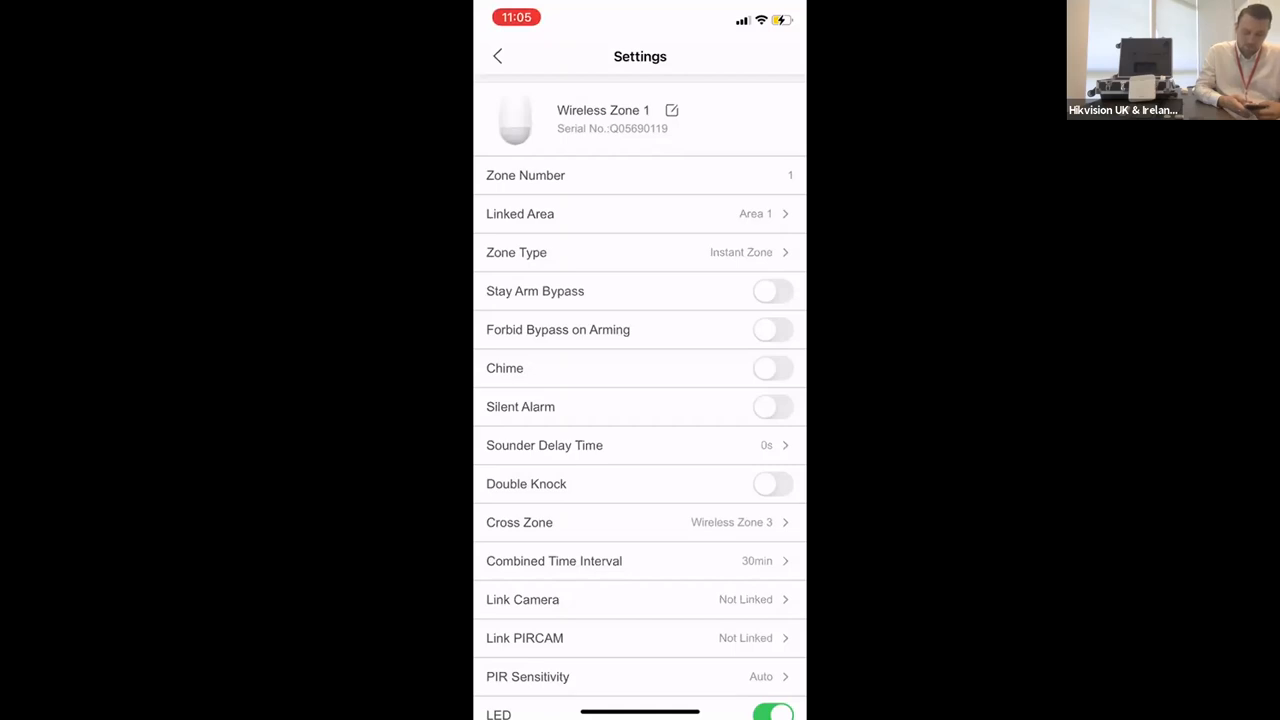
# - Check Wireless Zone 1's Cross Zone choice (Wireless Zone 3), dismiss it and leave the zone settings
pyautogui.click(640, 522)
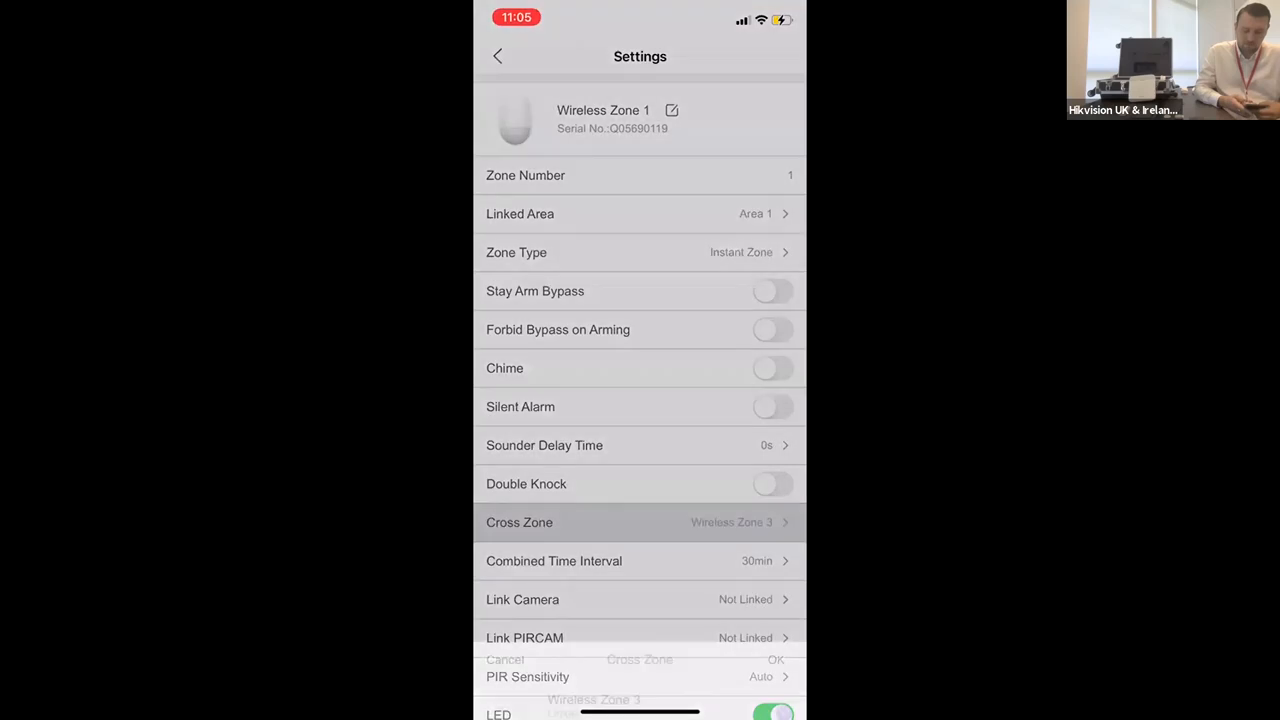
pyautogui.click(640, 522)
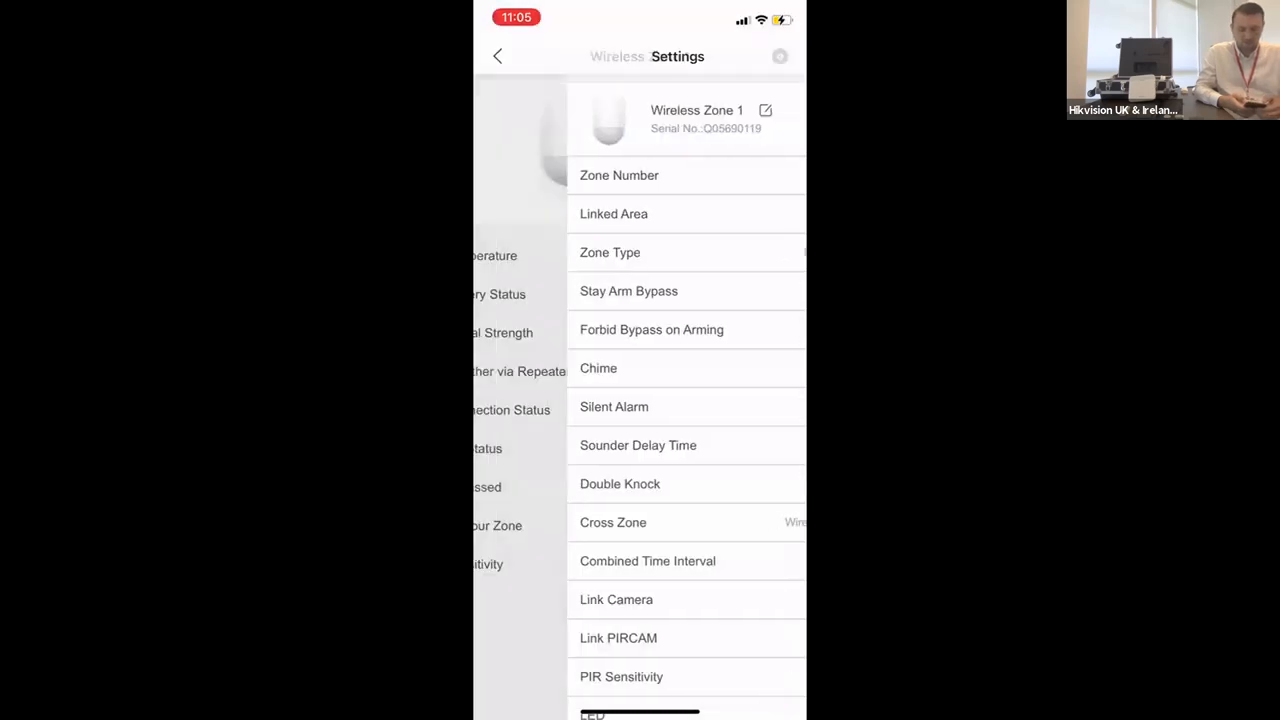
pyautogui.click(498, 56)
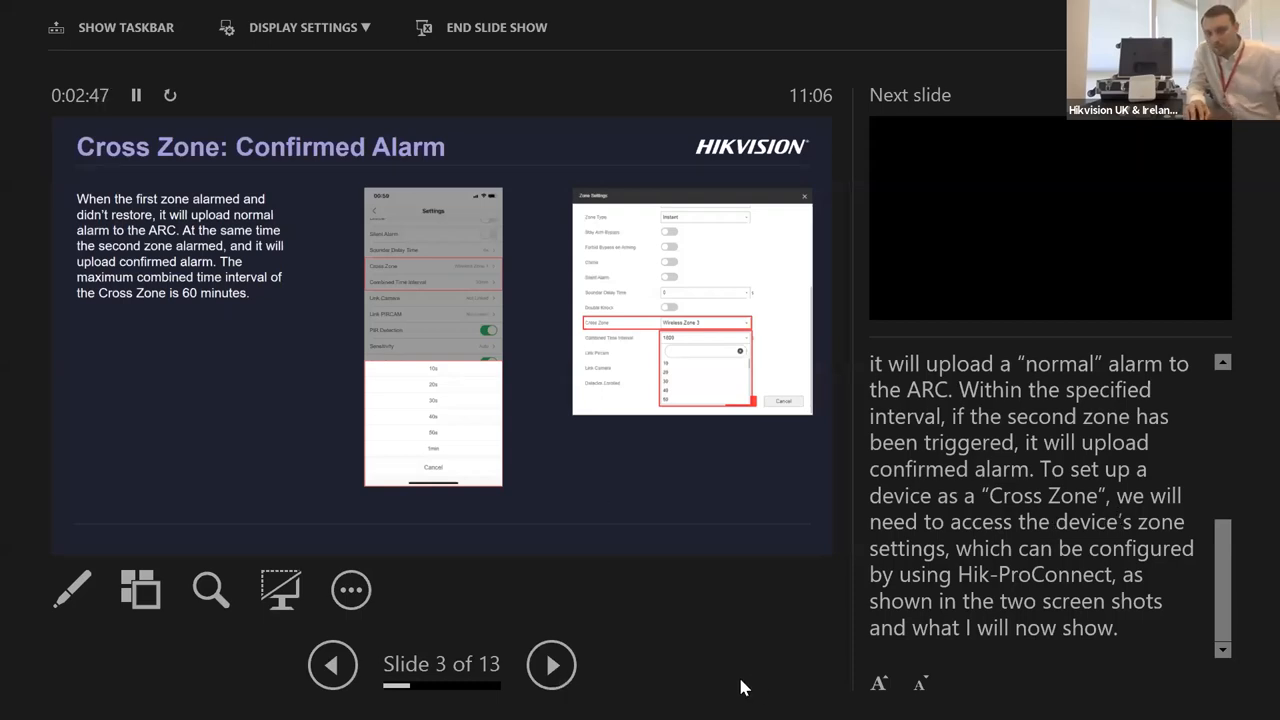
pyautogui.moveTo(314, 472)
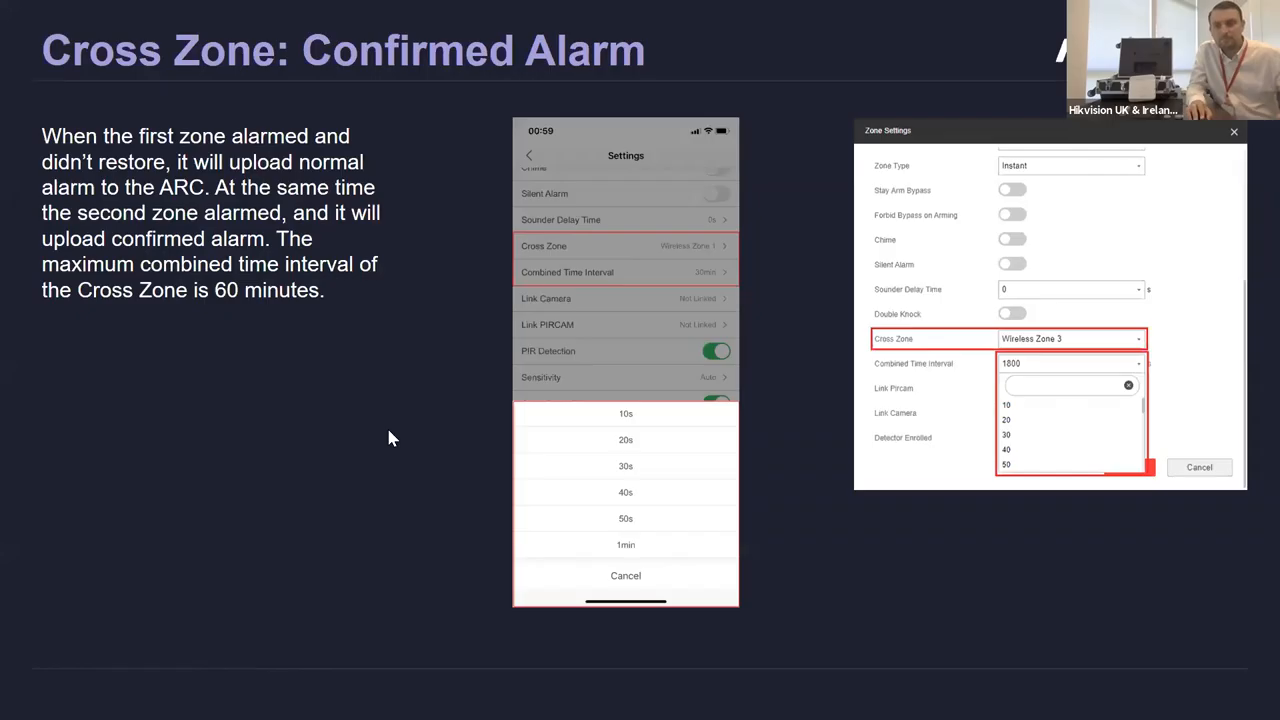
pyautogui.moveTo(386, 500)
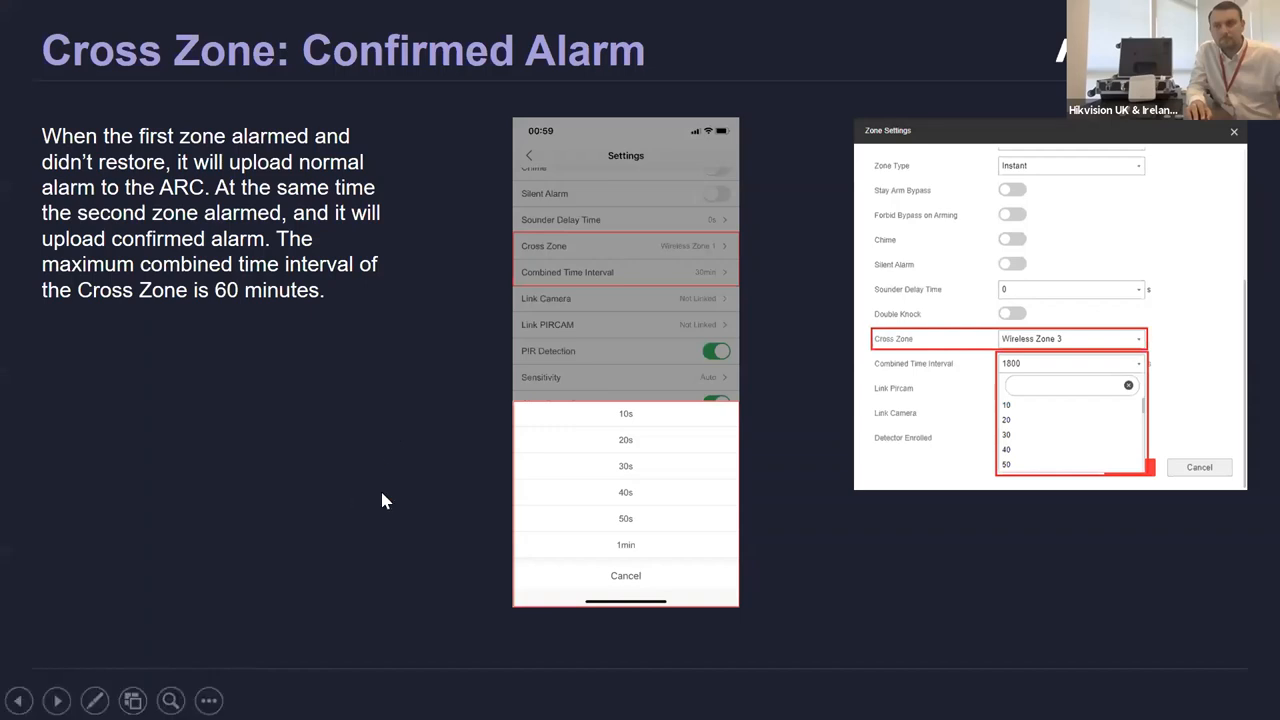
# - Turn off Presenter View so the Cross Zone: Confirmed Alarm slide shows full screen
pyautogui.rightClick(386, 500)
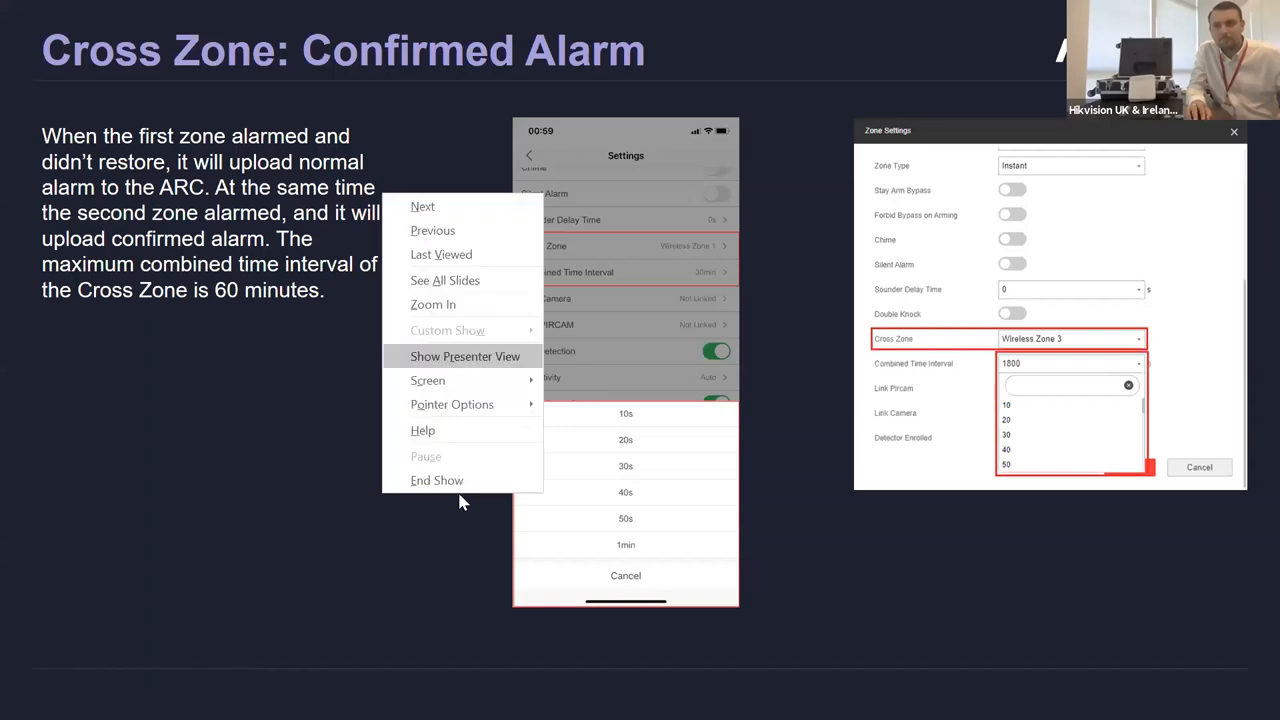
pyautogui.click(464, 356)
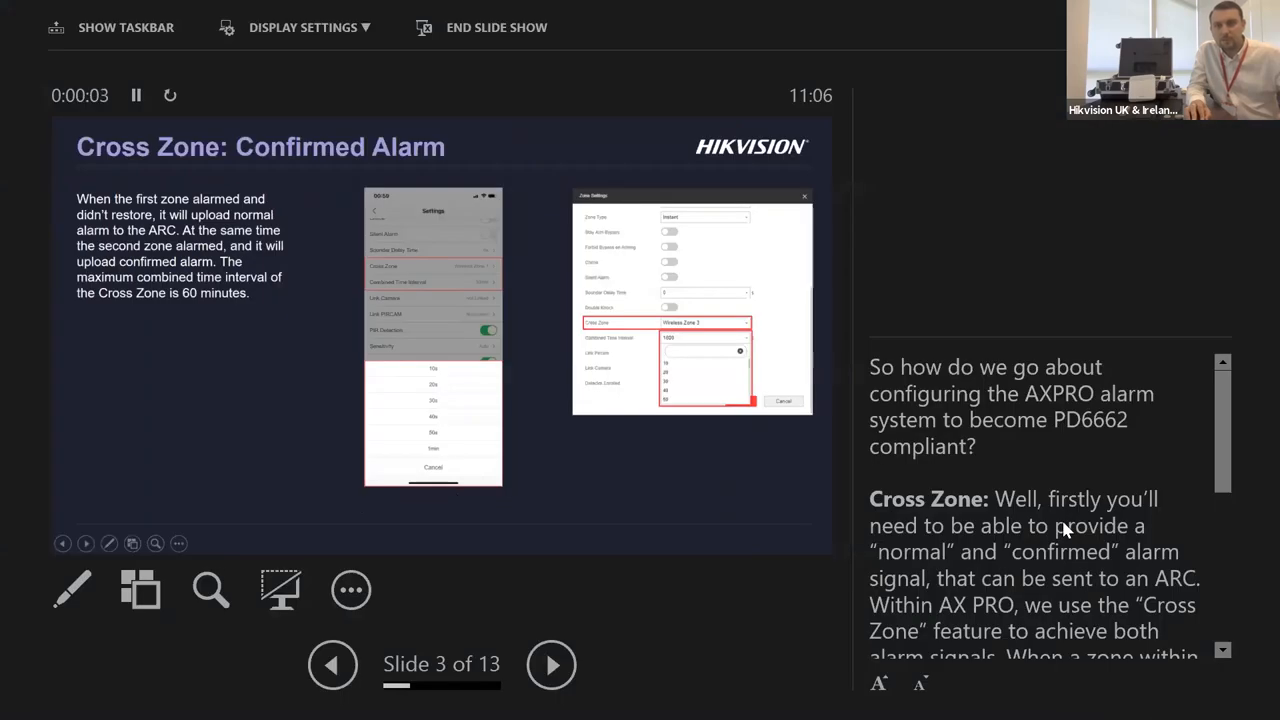
pyautogui.moveTo(724, 506)
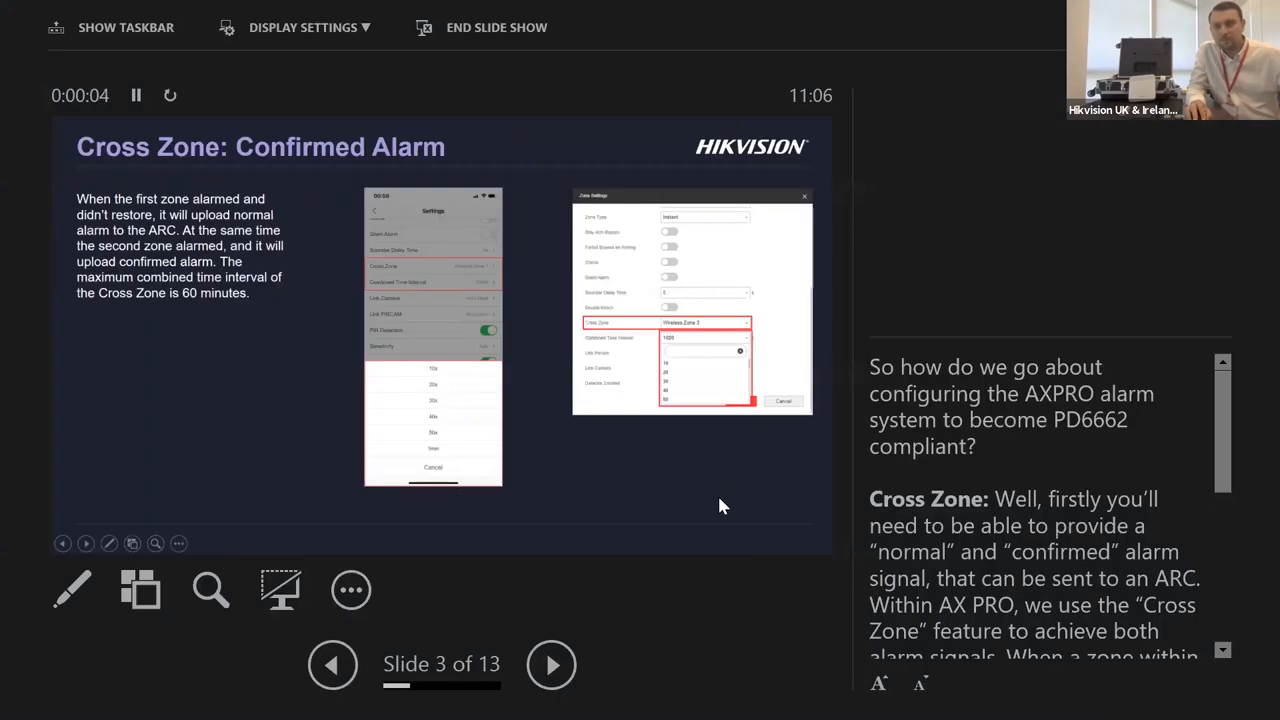
pyautogui.moveTo(1024, 448)
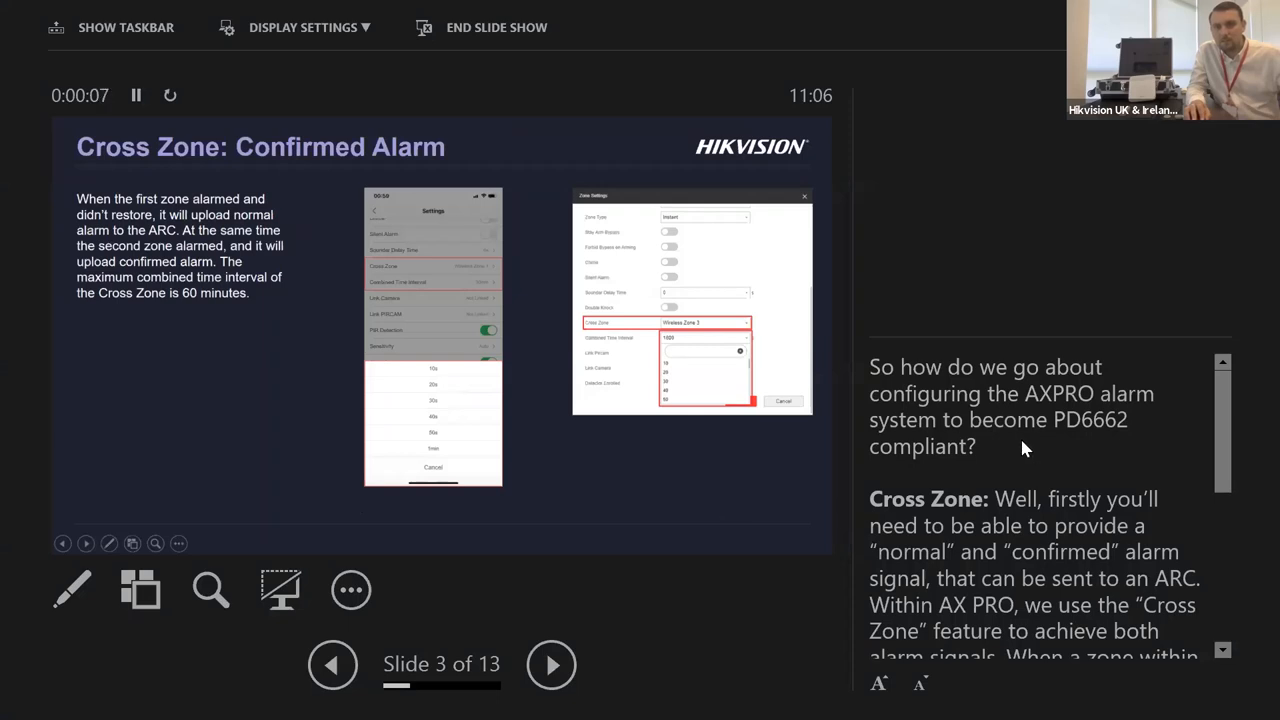
pyautogui.moveTo(556, 514)
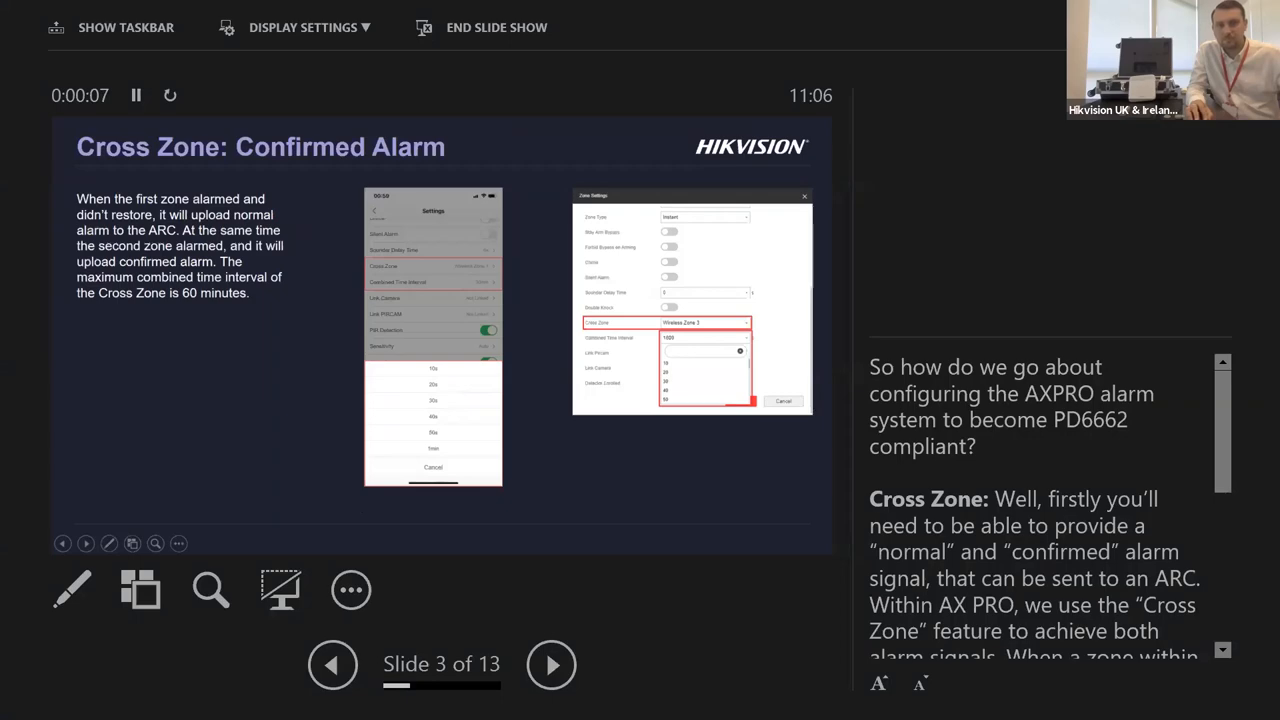
pyautogui.click(496, 28)
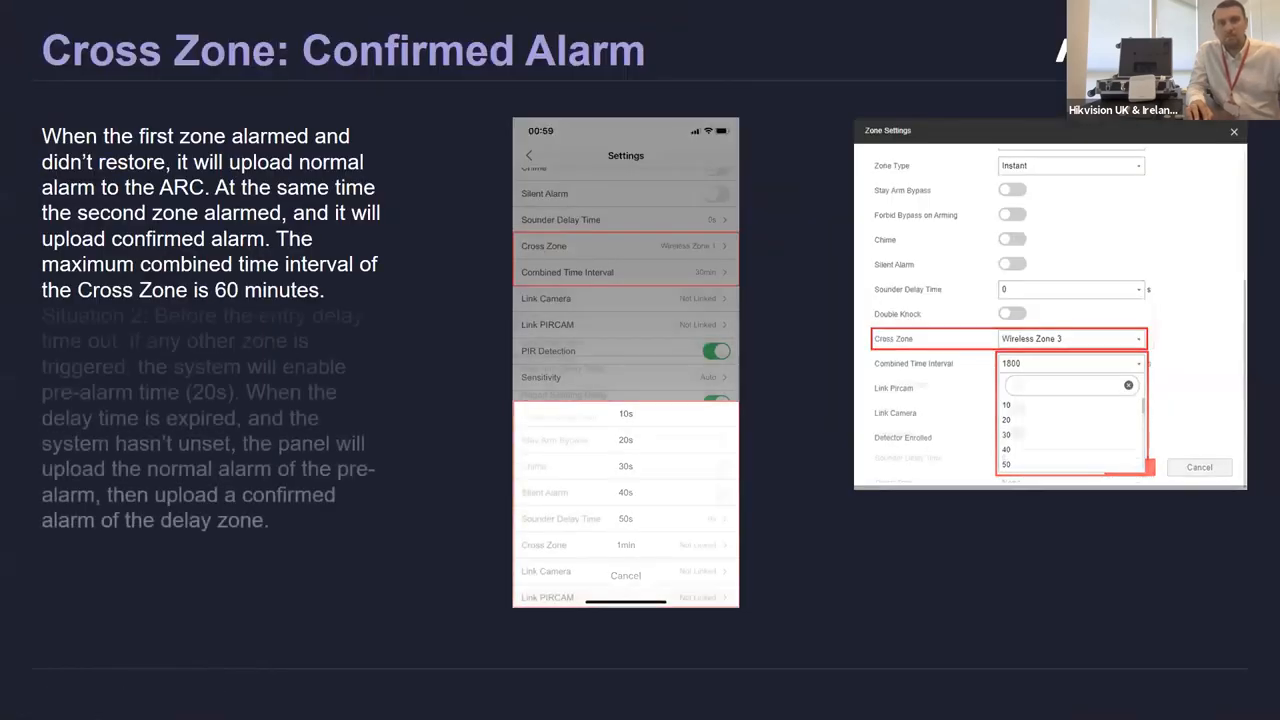
# - Advance the slide show to the Delay Zone: Pre-Alarm slide
pyautogui.click(56, 700)
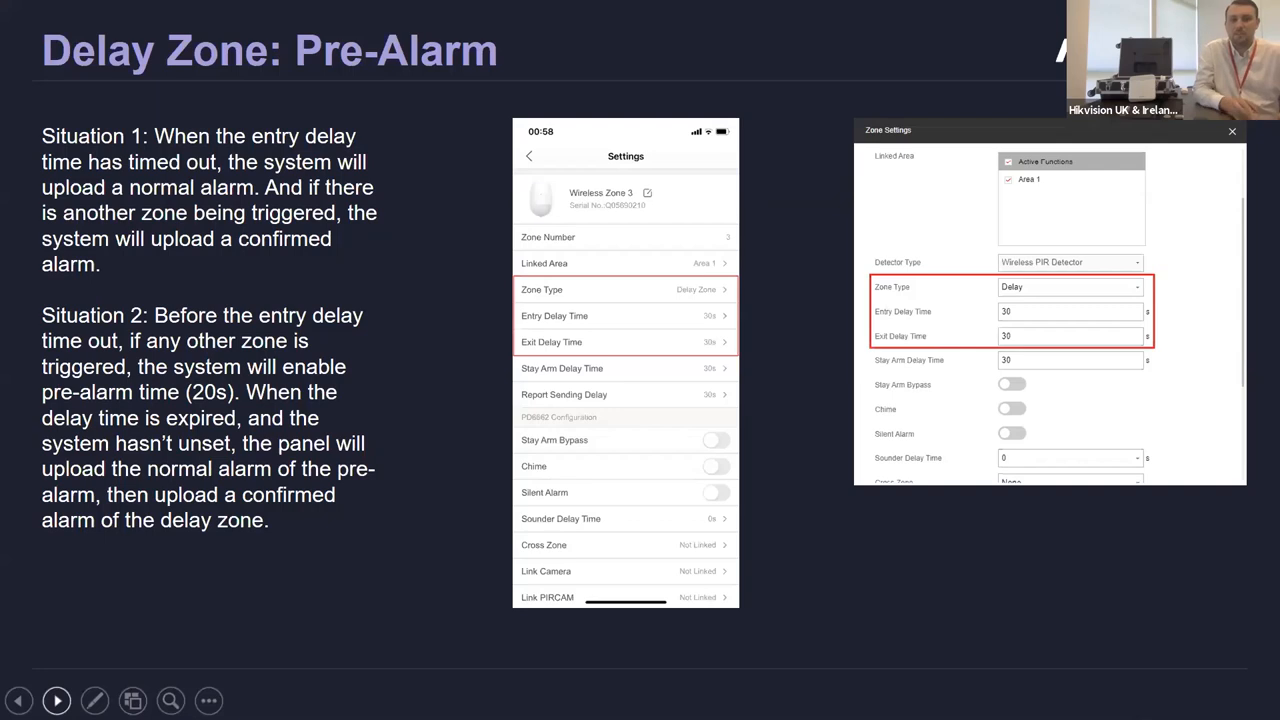
pyautogui.moveTo(228, 678)
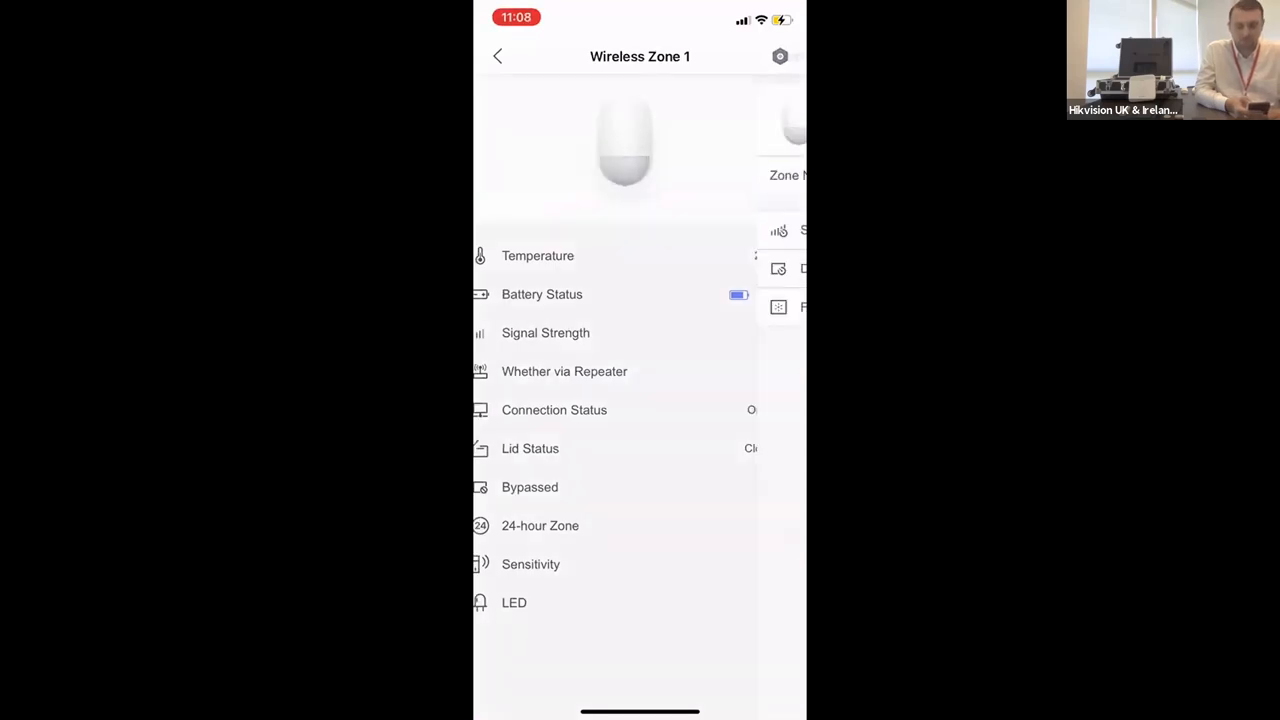
# - In Wireless Zone 1's settings, show the Zone Type list (currently Instant Zone) and dismiss it
pyautogui.click(780, 56)
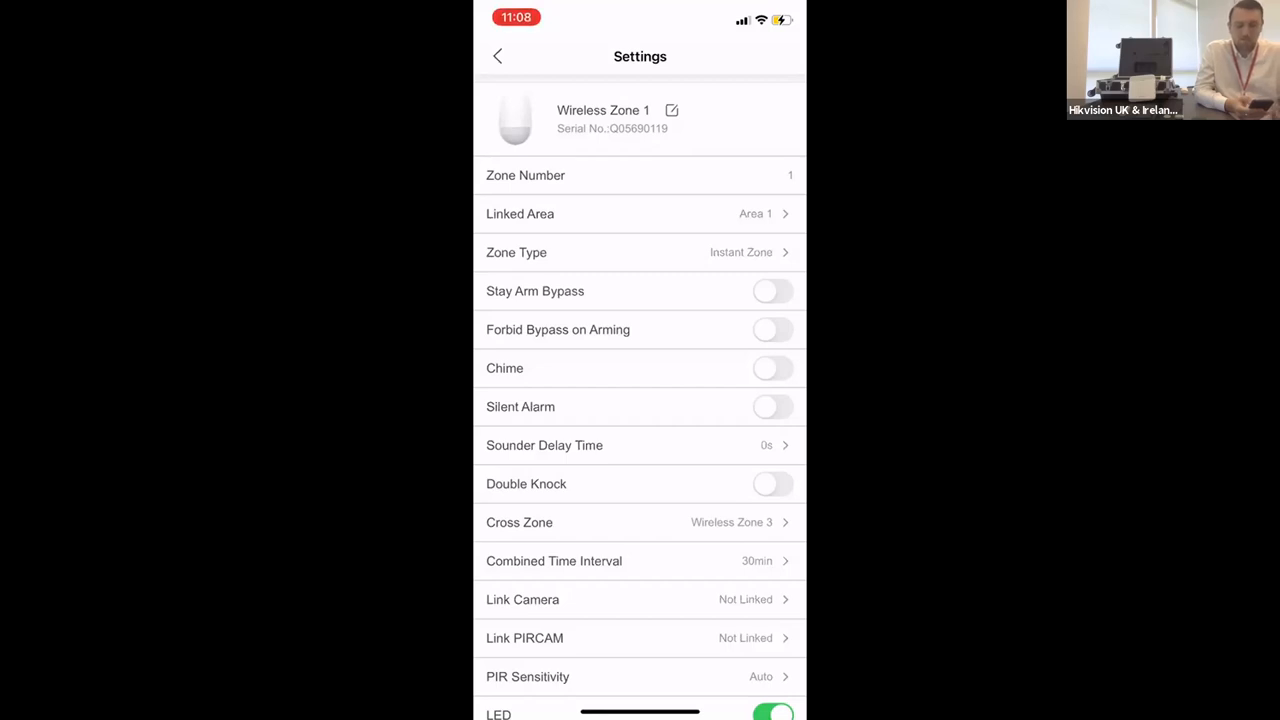
pyautogui.click(640, 252)
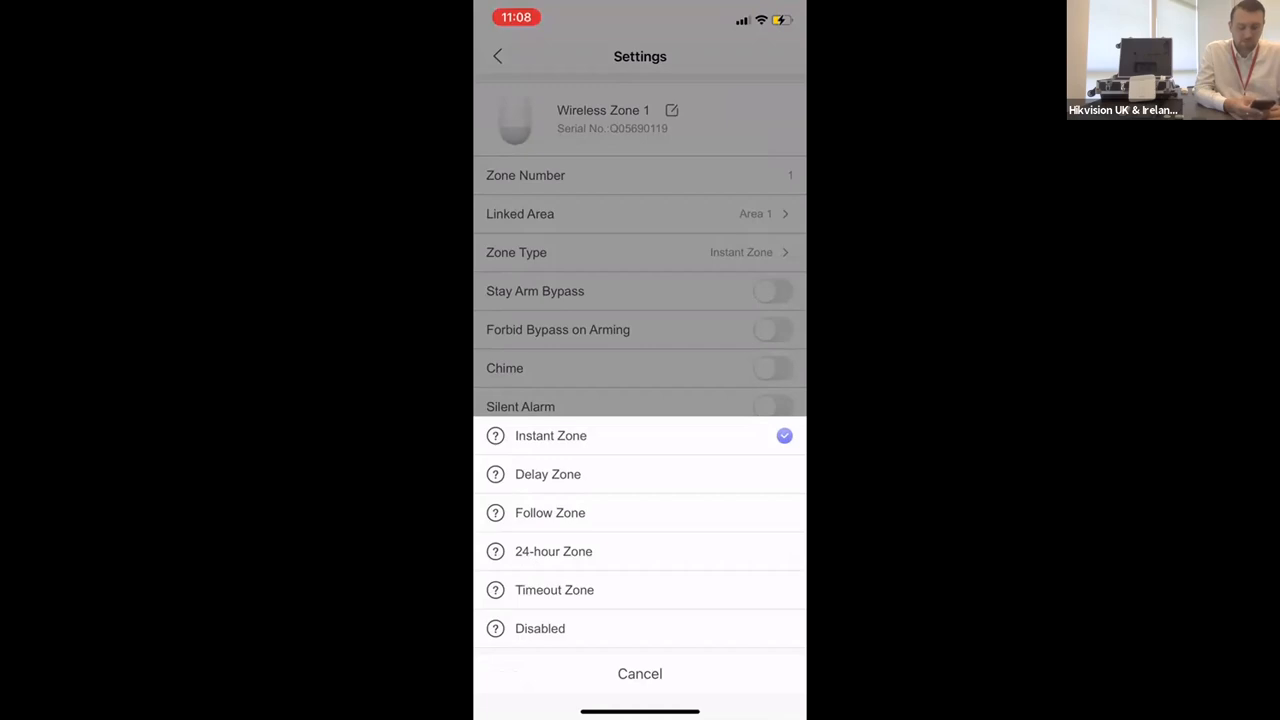
pyautogui.click(548, 474)
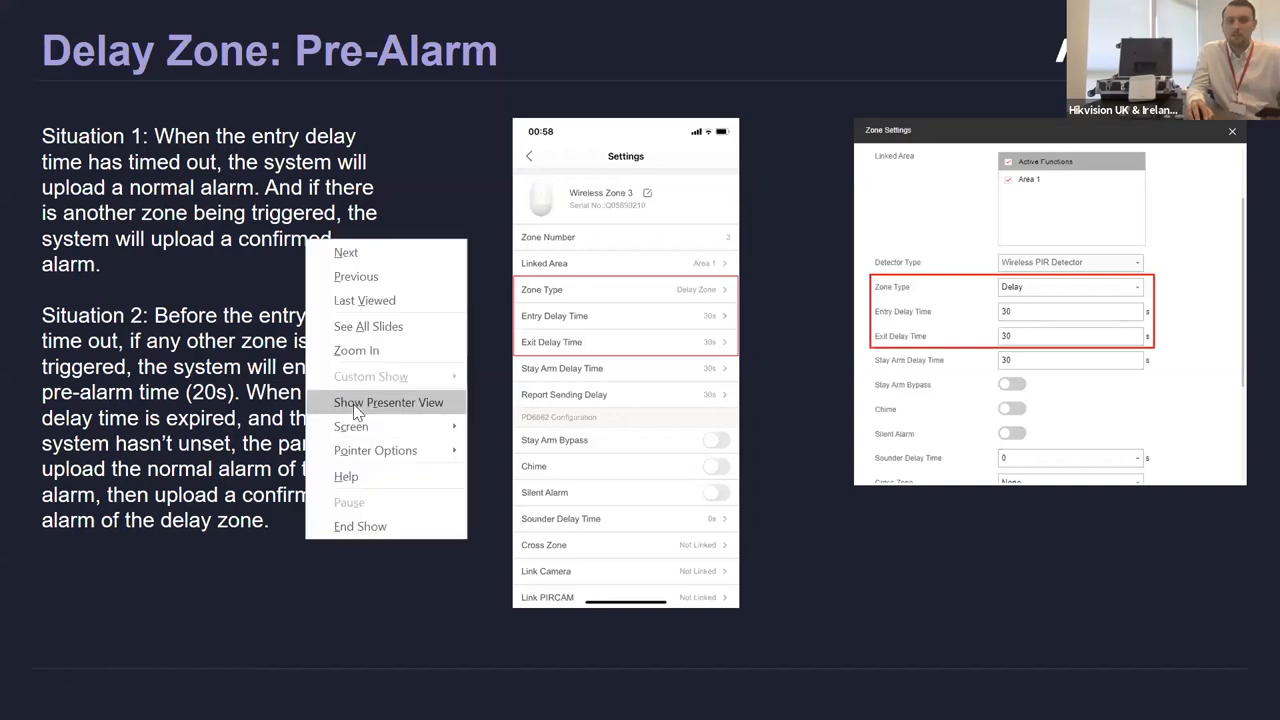
pyautogui.moveTo(296, 550)
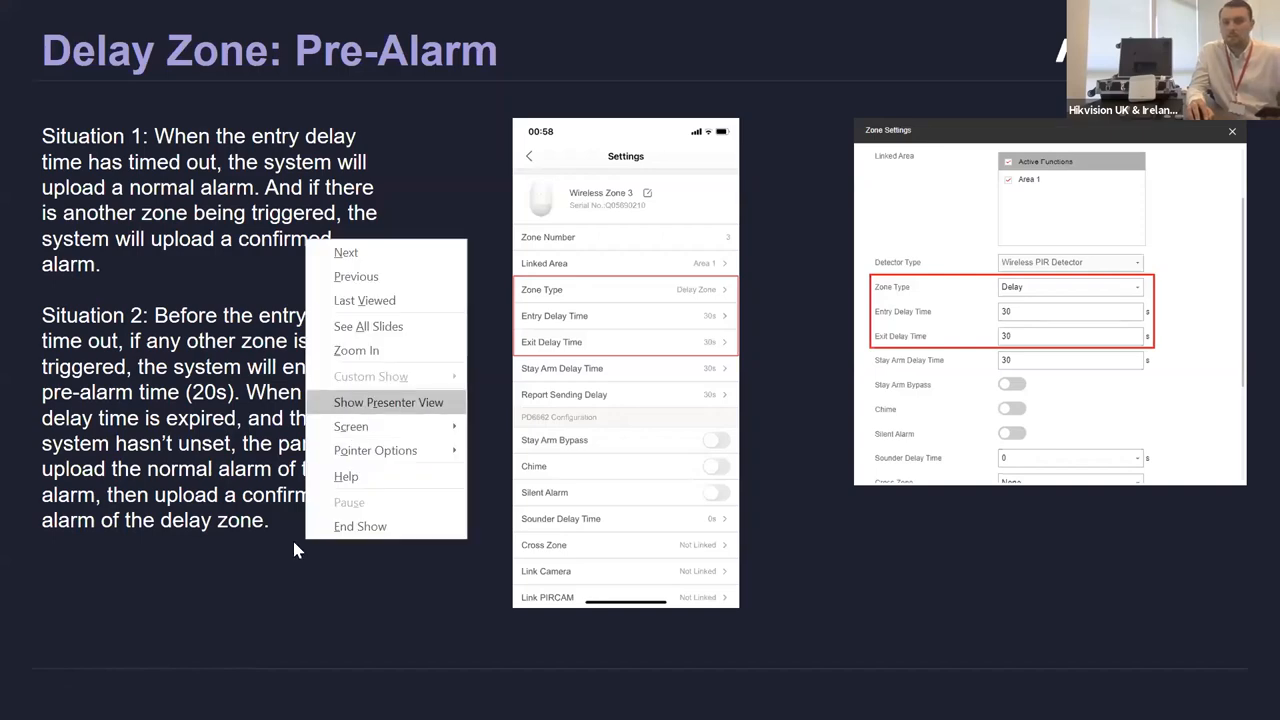
# - Close the slide show menu and move on to the Report Sending Delay slide
pyautogui.click(388, 402)
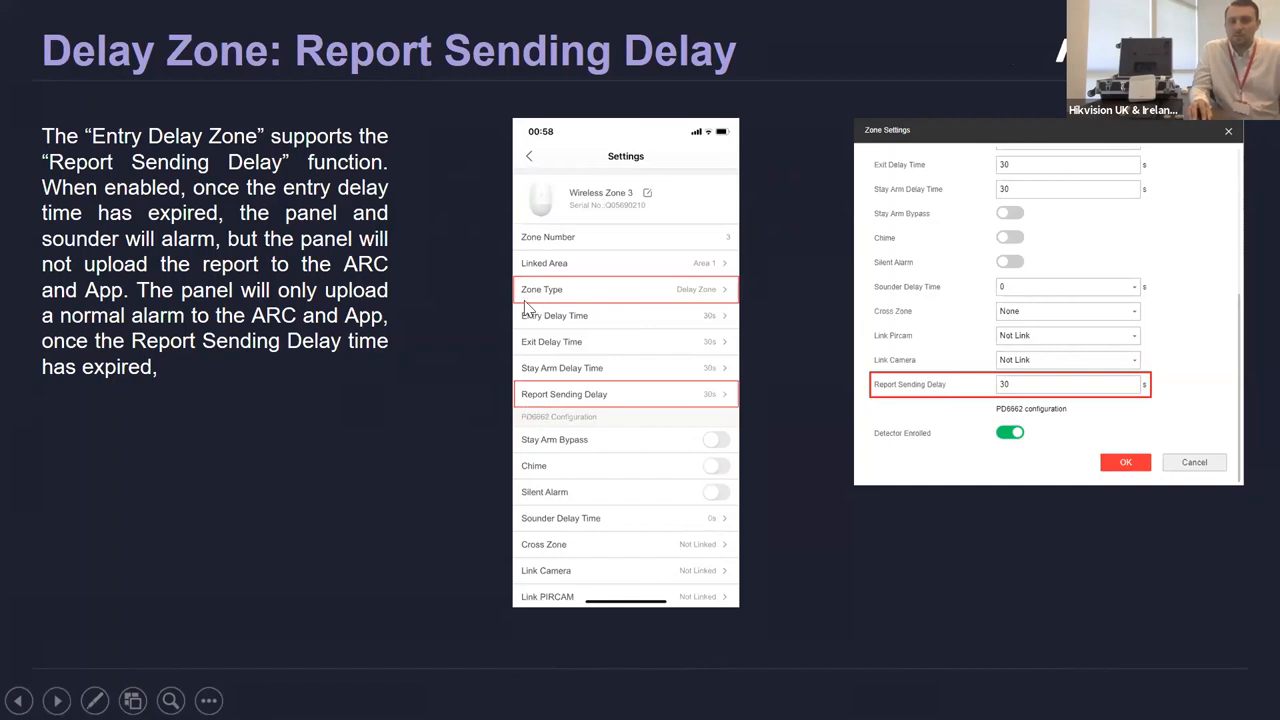
pyautogui.moveTo(700, 304)
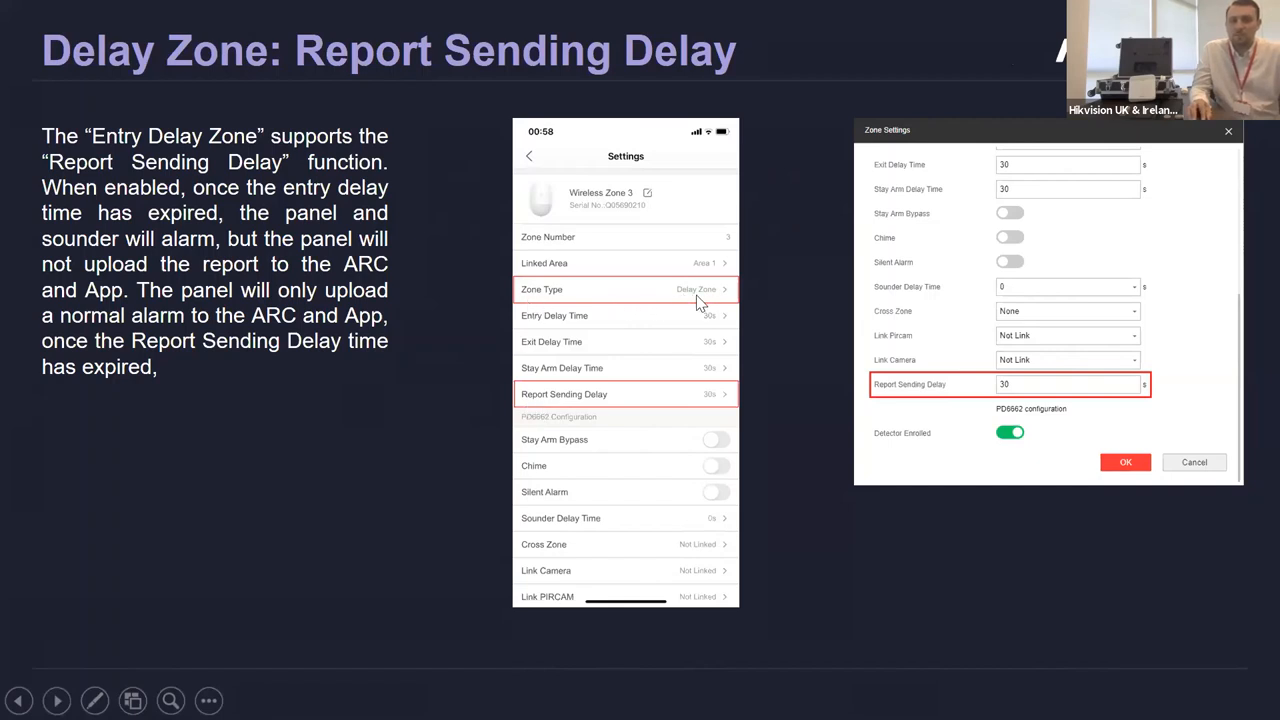
pyautogui.moveTo(576, 408)
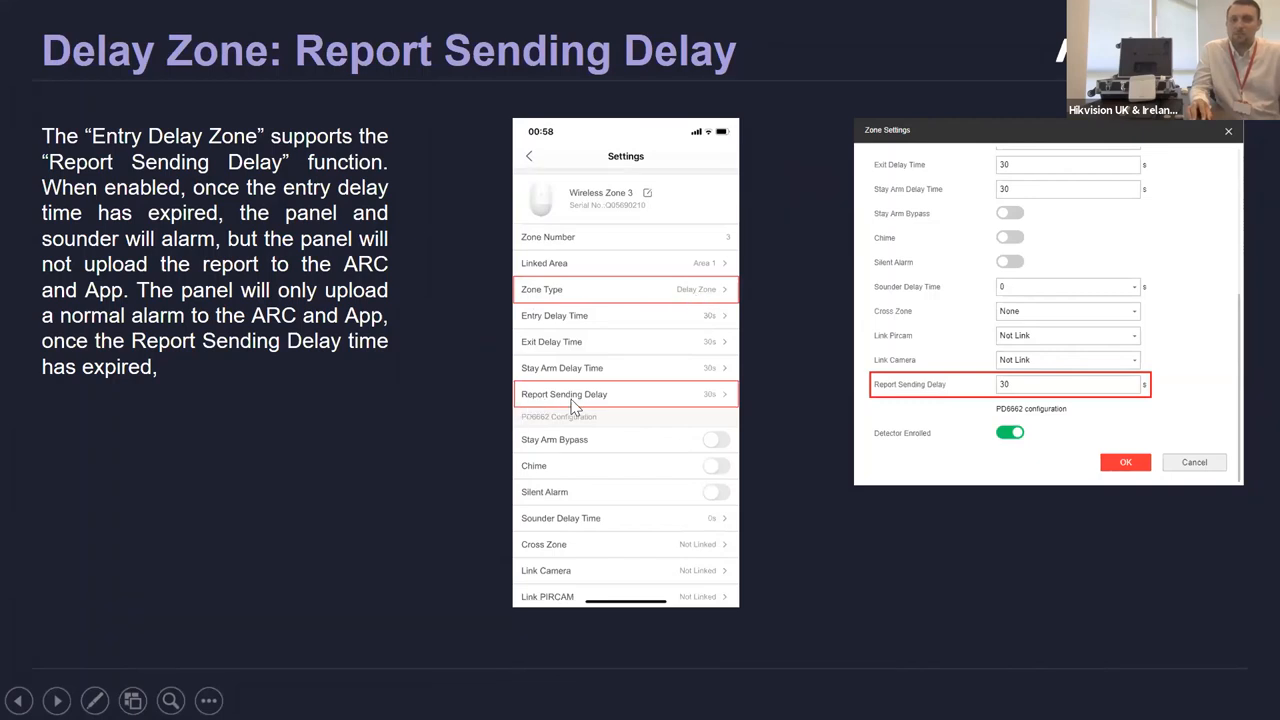
pyautogui.moveTo(700, 408)
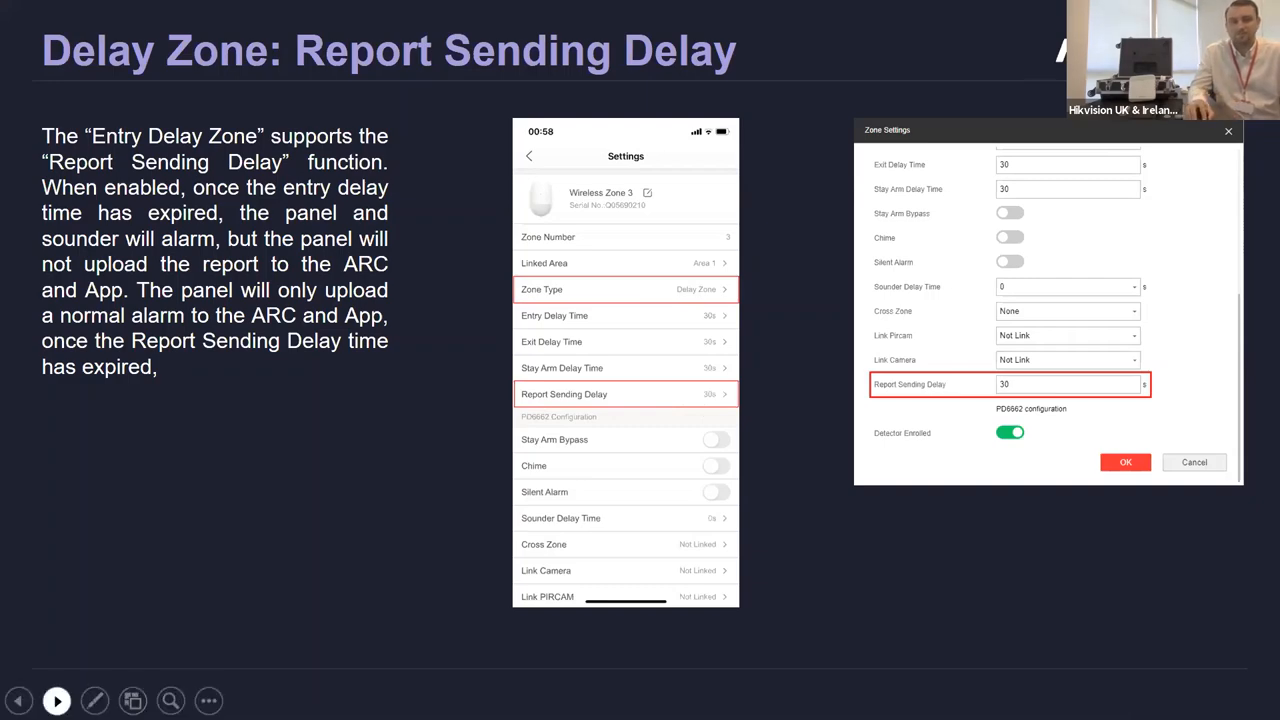
# - Advance the slideshow to the Emergency Button: Panic Alarm slide
pyautogui.click(56, 700)
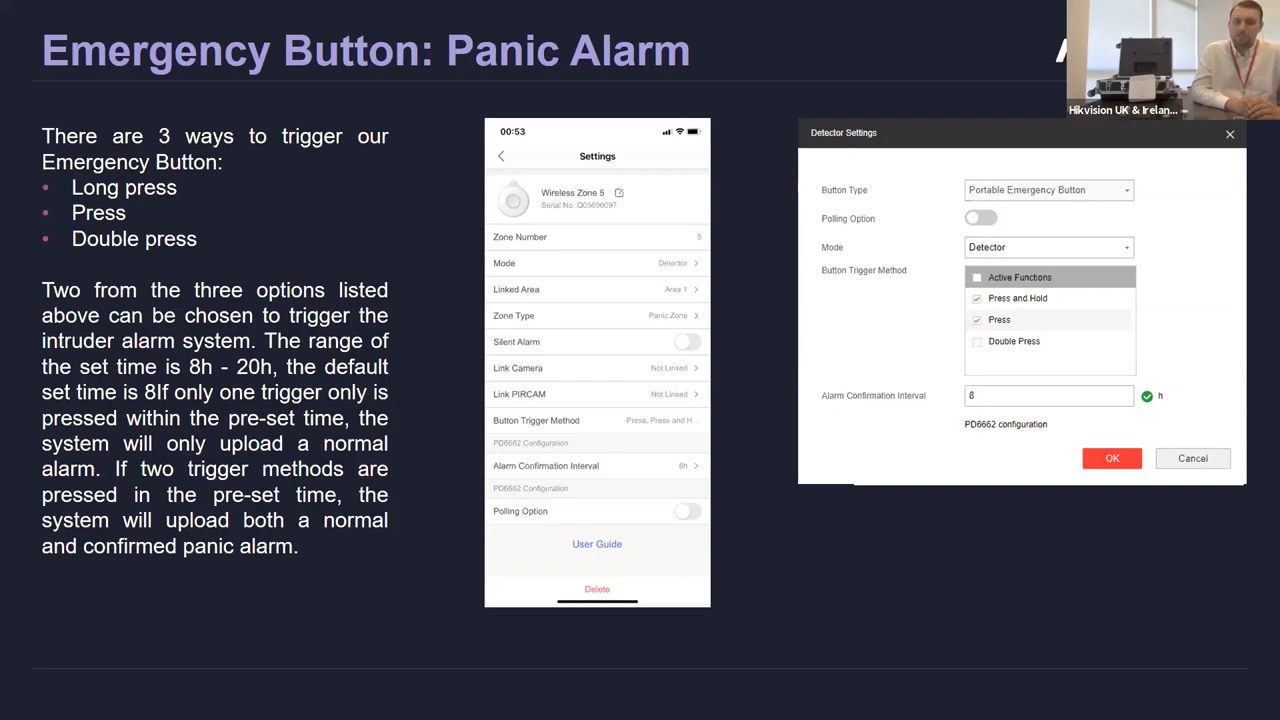
pyautogui.moveTo(1144, 538)
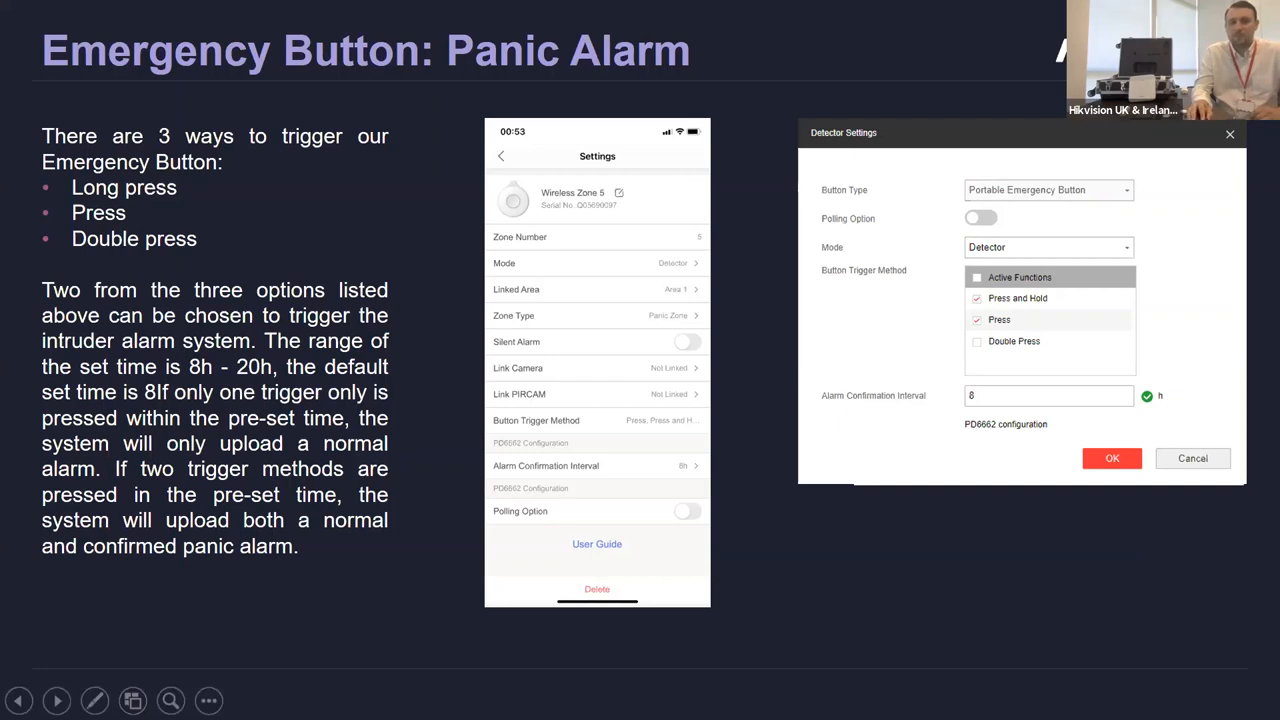
pyautogui.moveTo(632, 430)
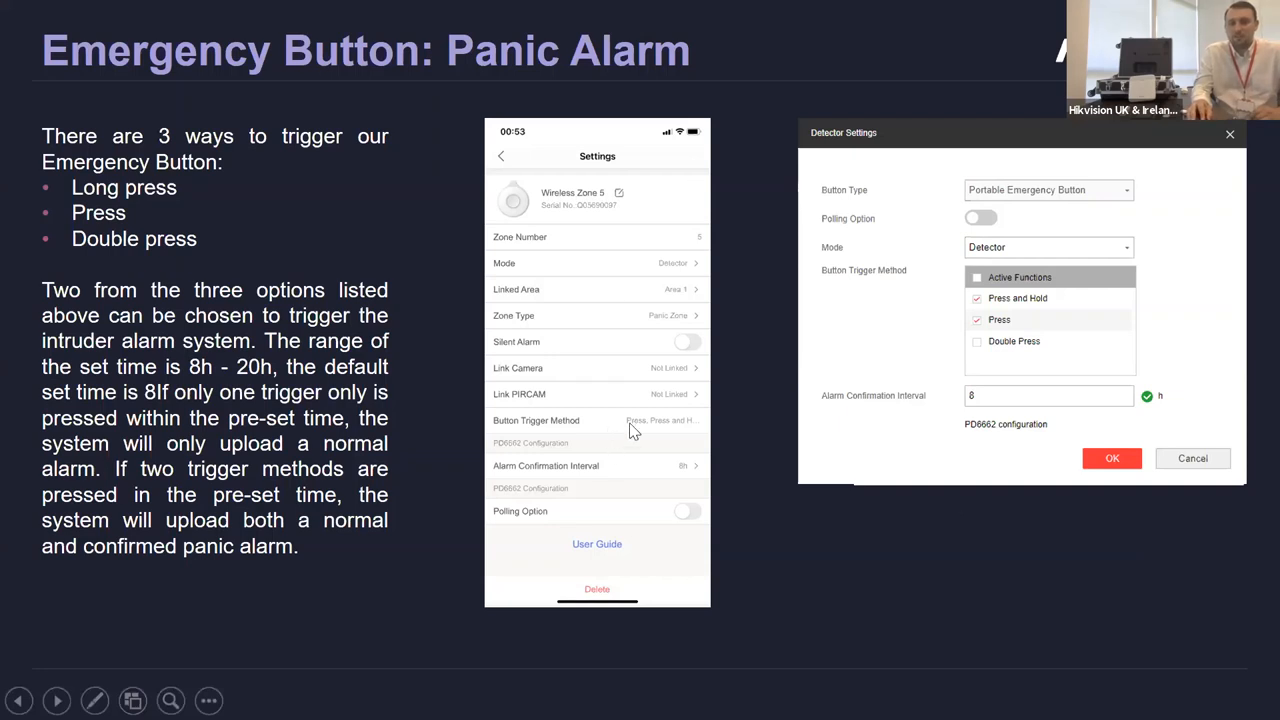
pyautogui.moveTo(616, 432)
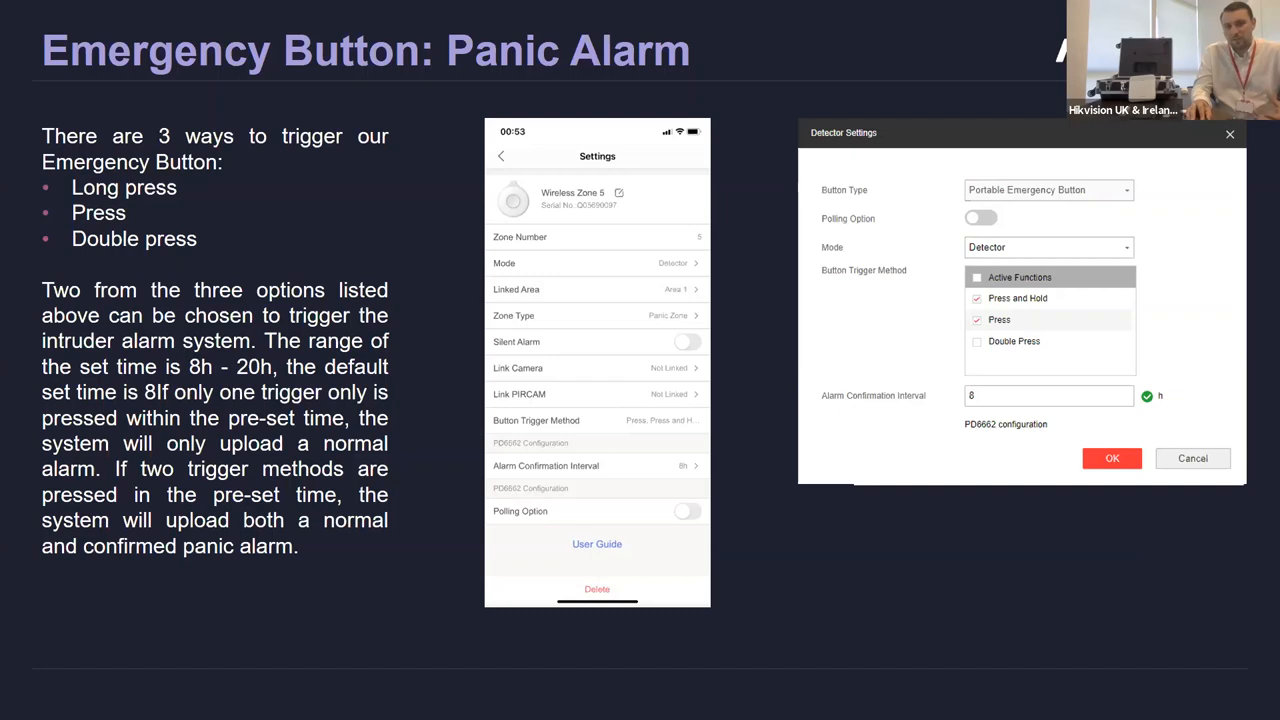
pyautogui.moveTo(670, 432)
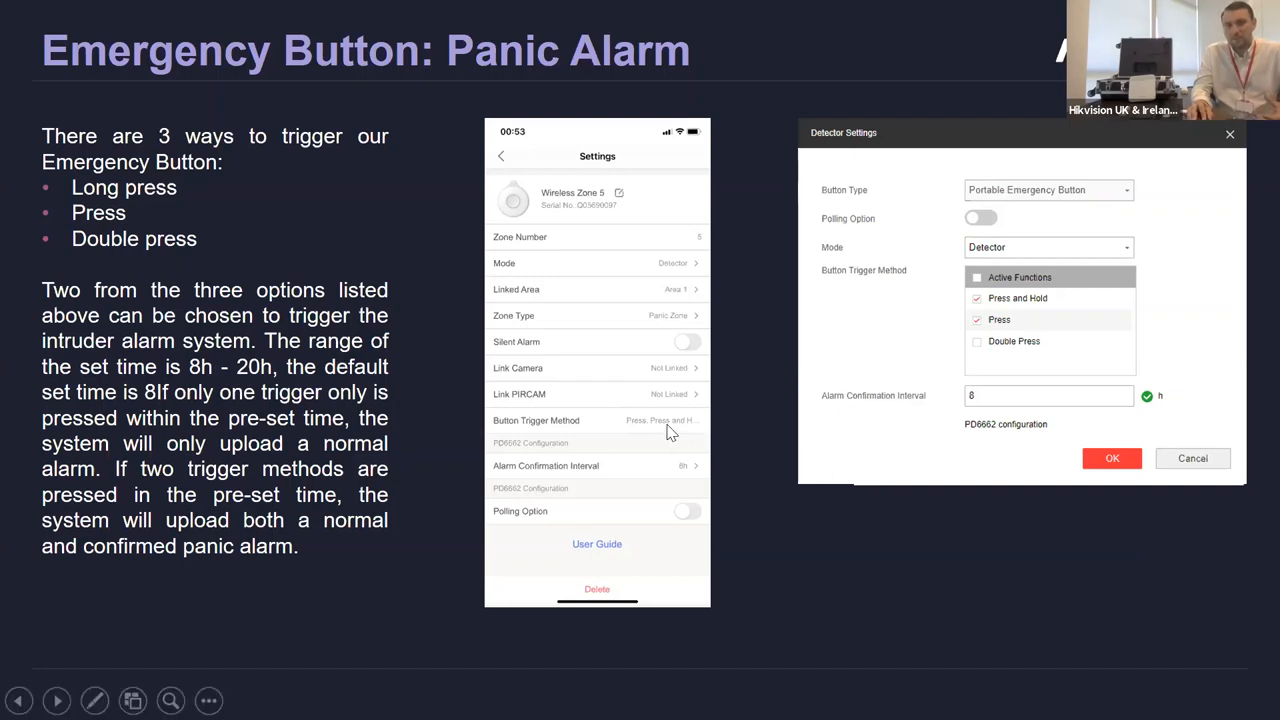
pyautogui.moveTo(784, 408)
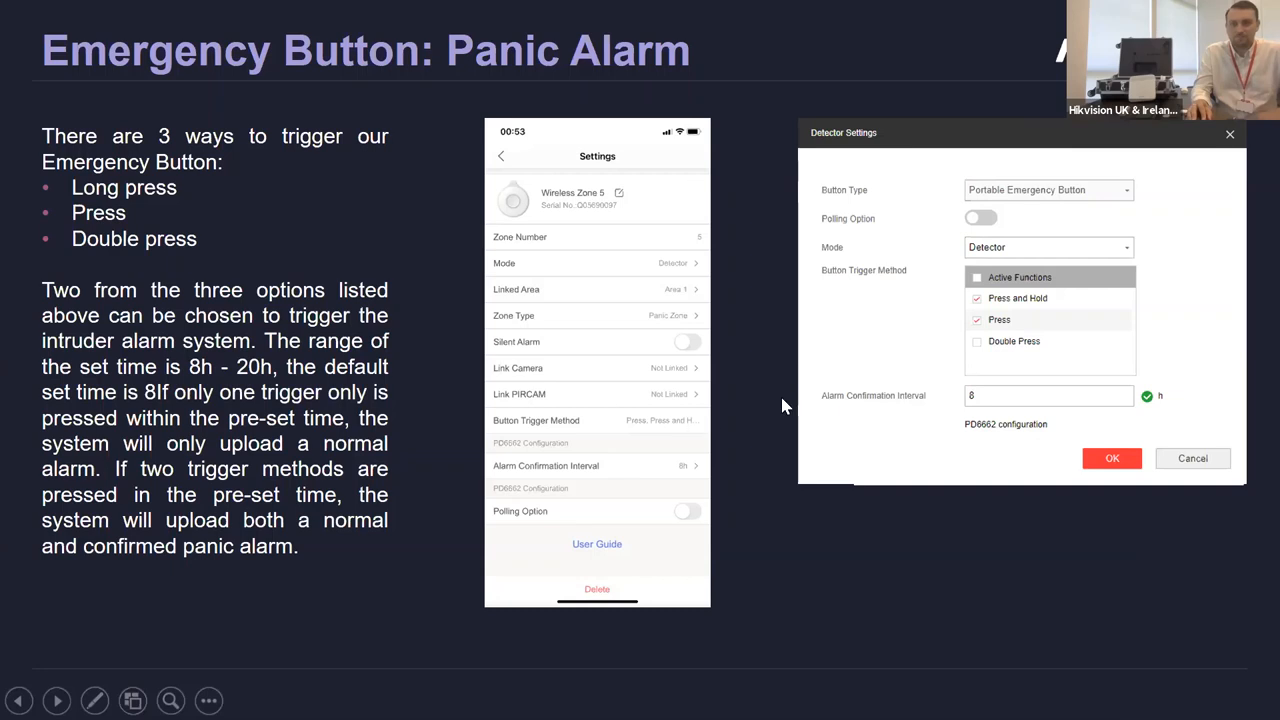
pyautogui.moveTo(1040, 372)
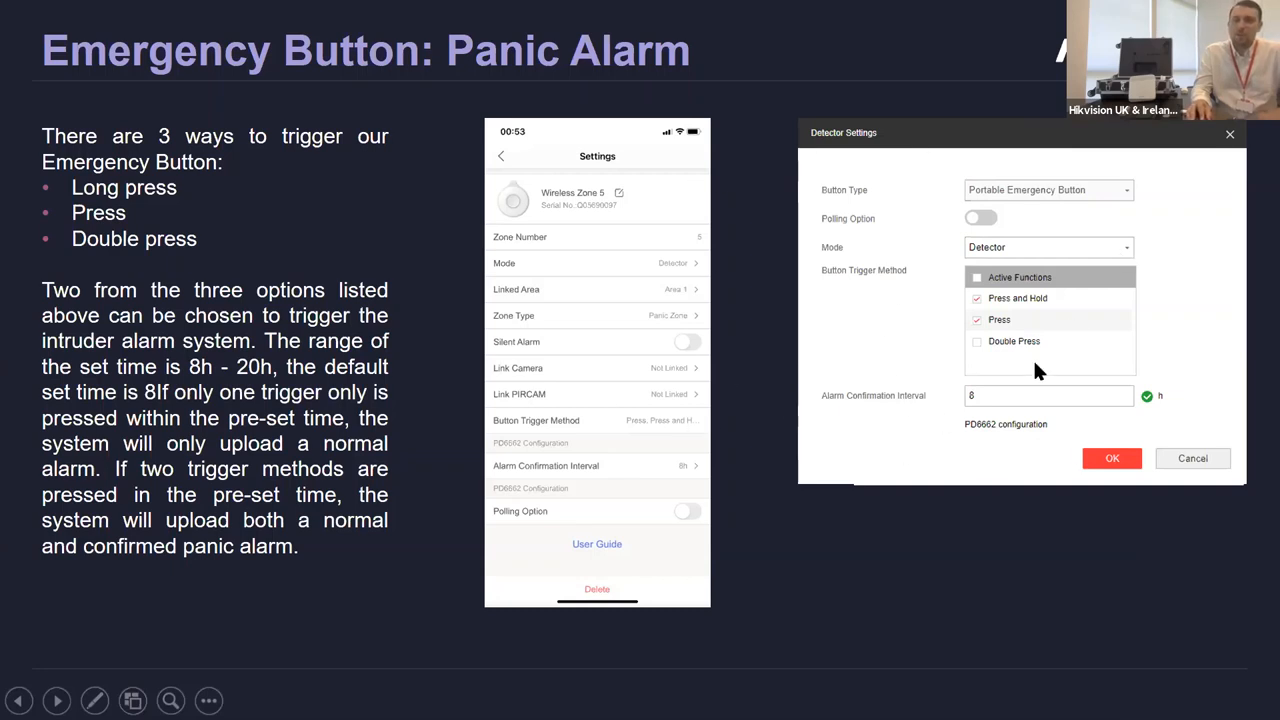
pyautogui.moveTo(1036, 362)
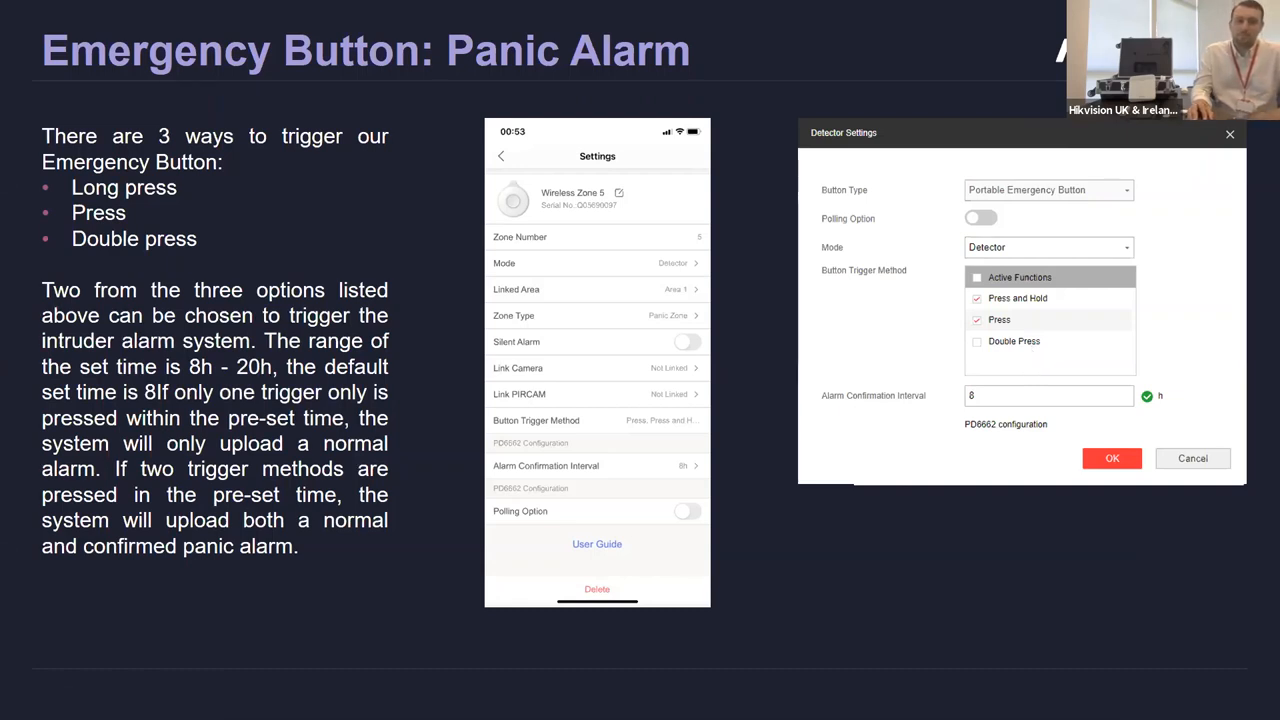
# - Advance to the Final Door Exit Feature slide with the 30s exit delay example
pyautogui.press('Right')
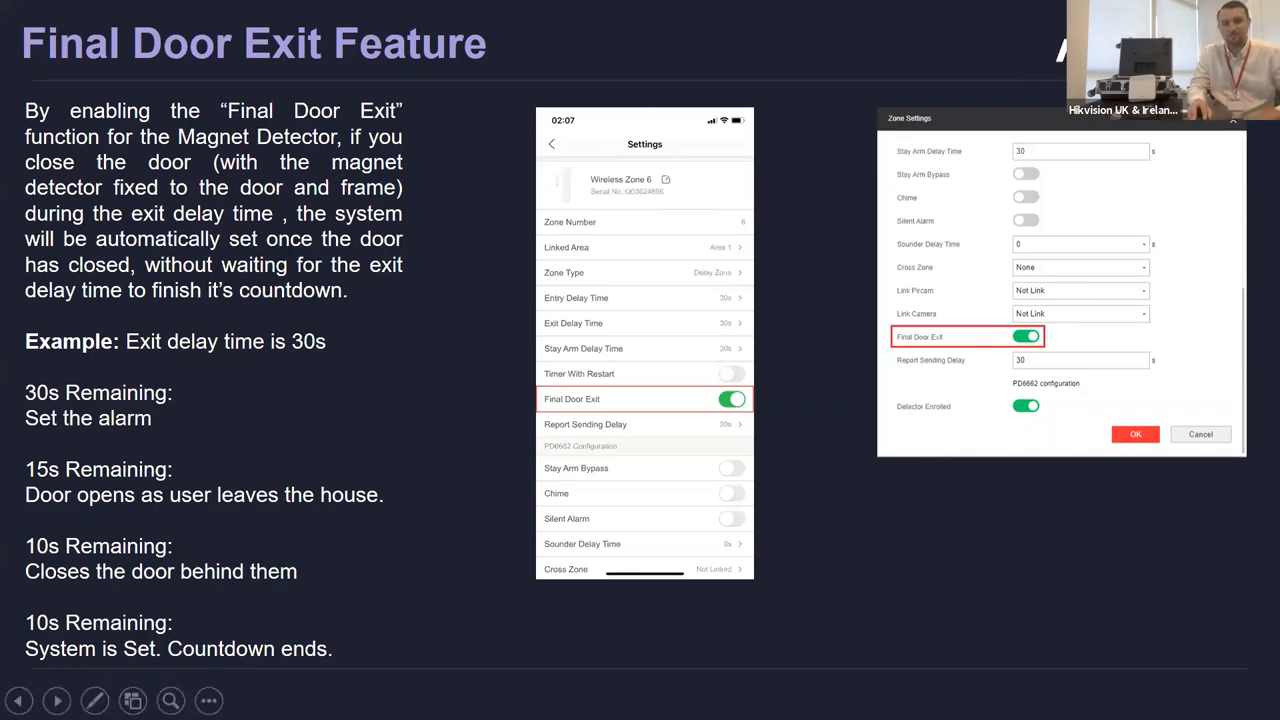
# - Step through the Wireless Sounder linked events slide and on to Status Indicators
pyautogui.click(56, 700)
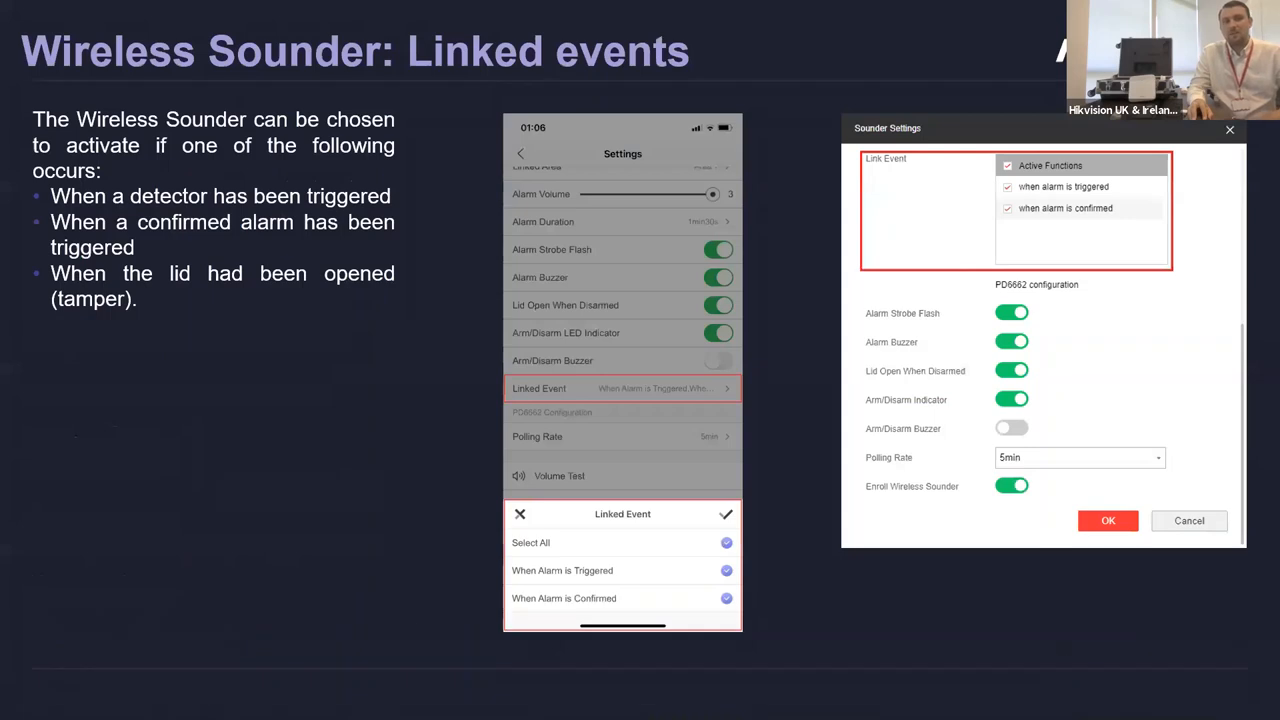
pyautogui.moveTo(72, 668)
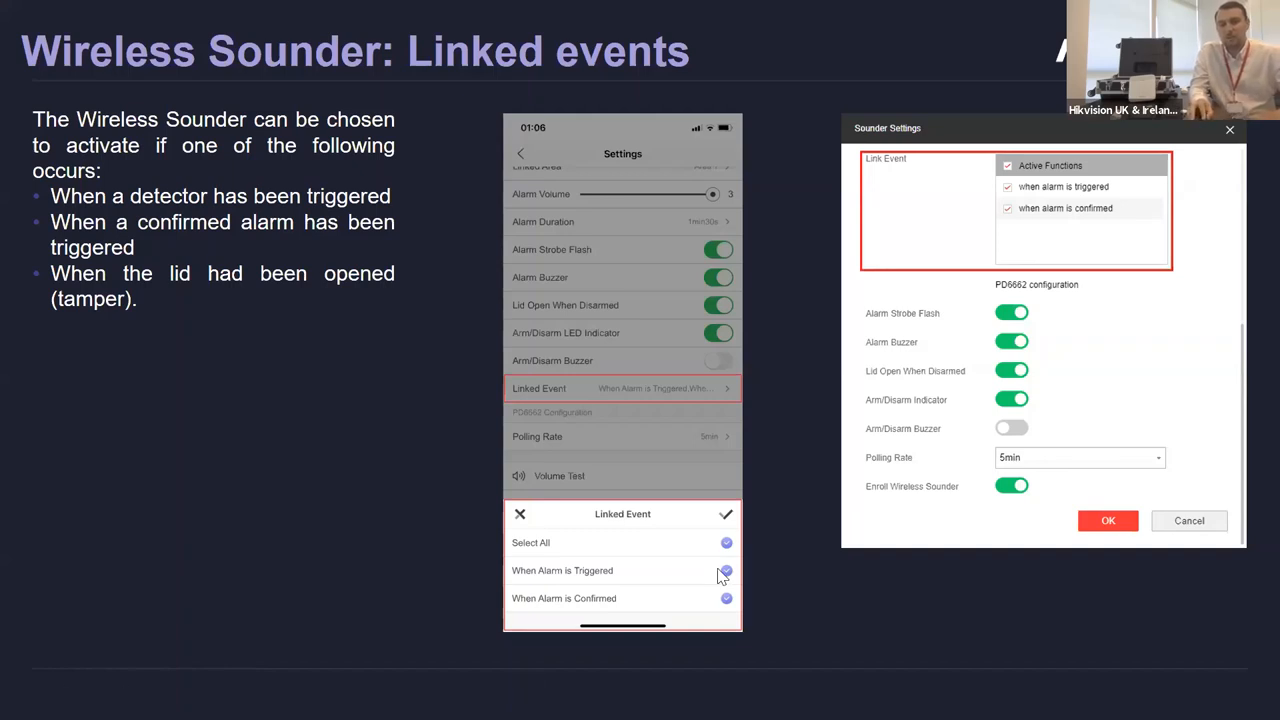
pyautogui.moveTo(500, 584)
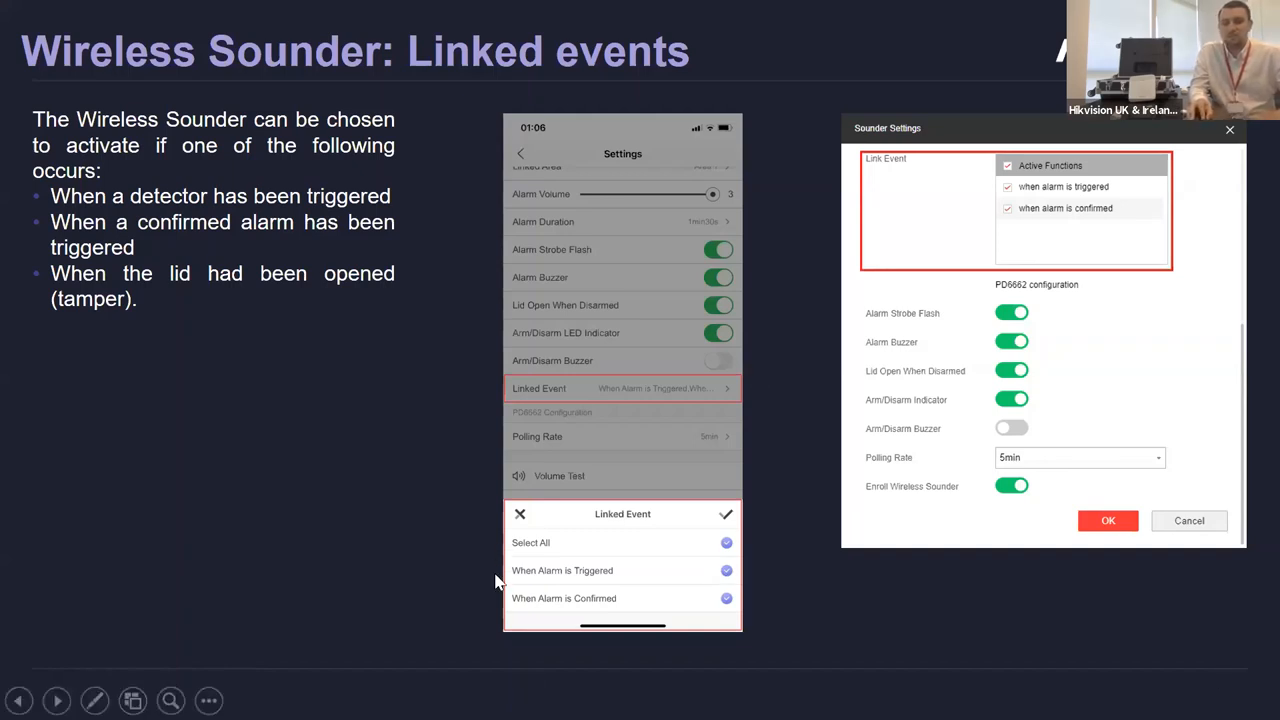
pyautogui.moveTo(270, 484)
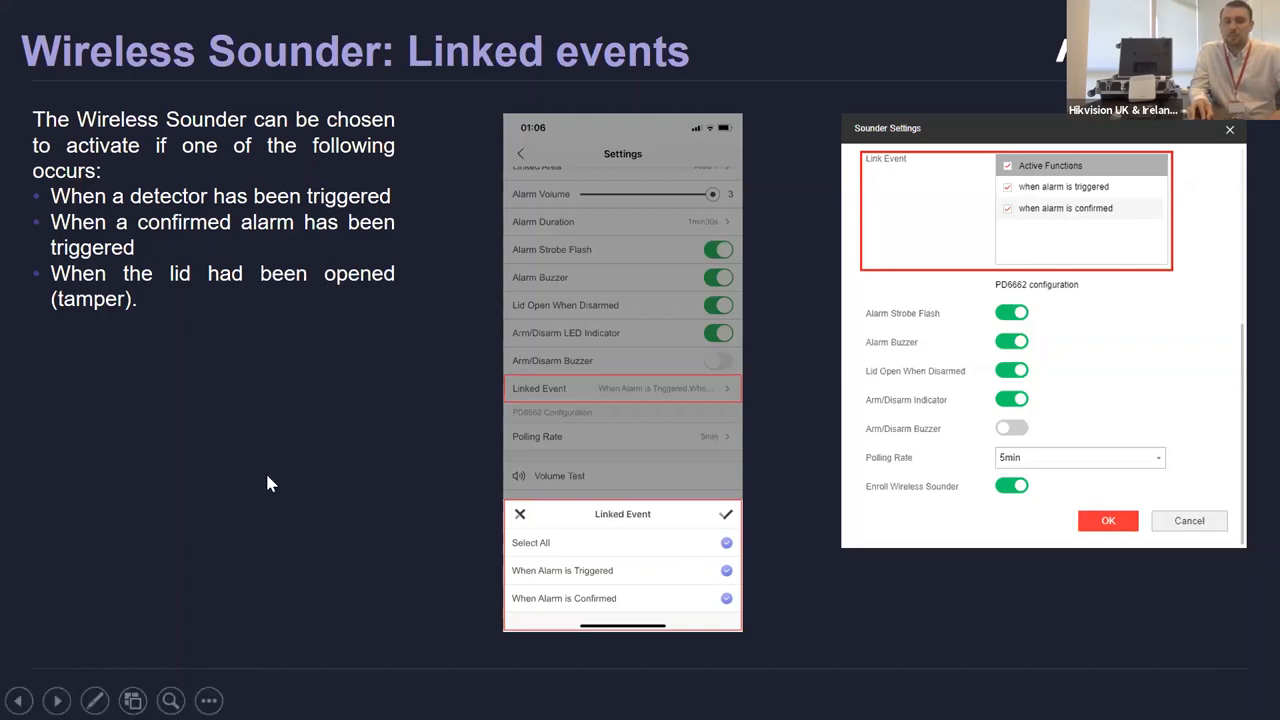
pyautogui.moveTo(528, 548)
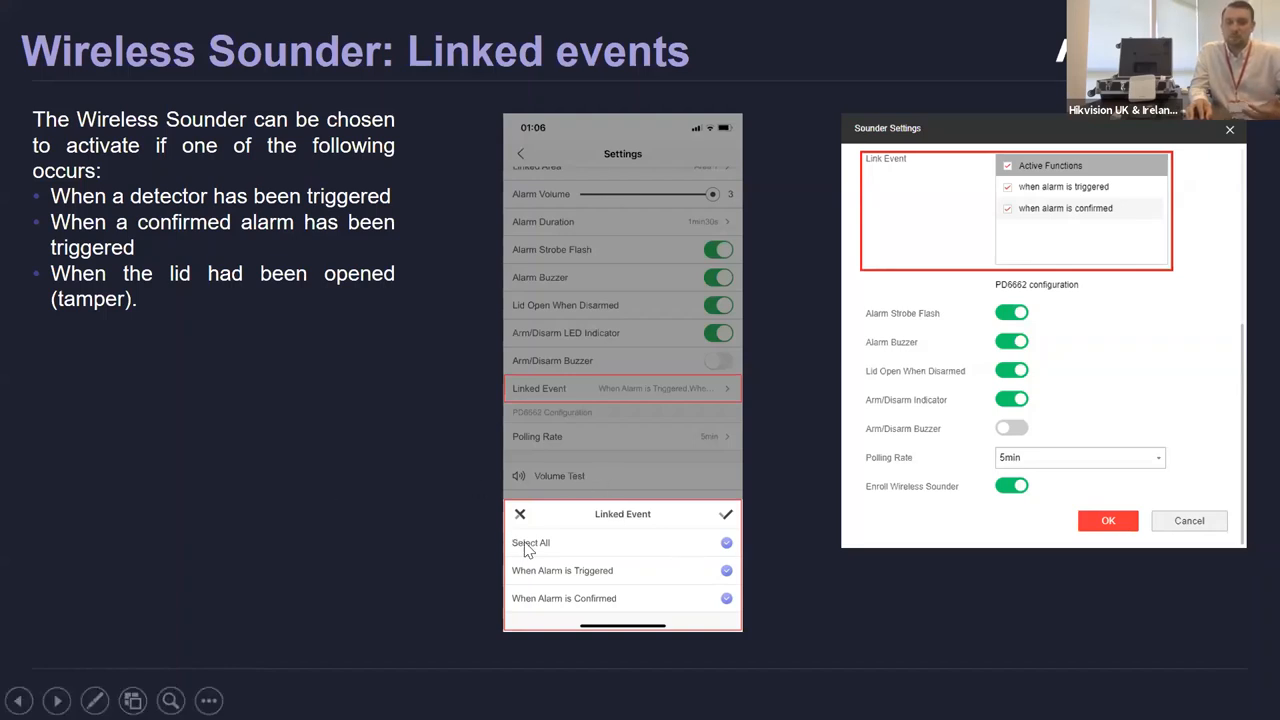
pyautogui.moveTo(536, 528)
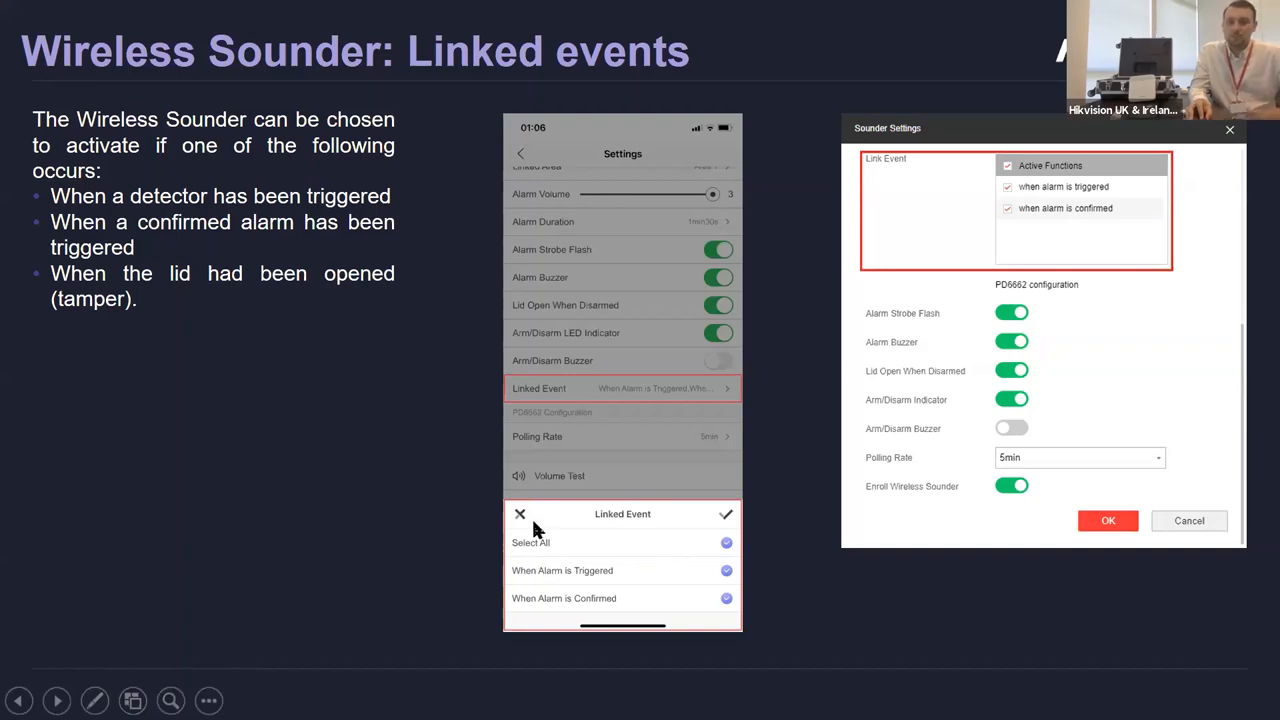
pyautogui.moveTo(350, 578)
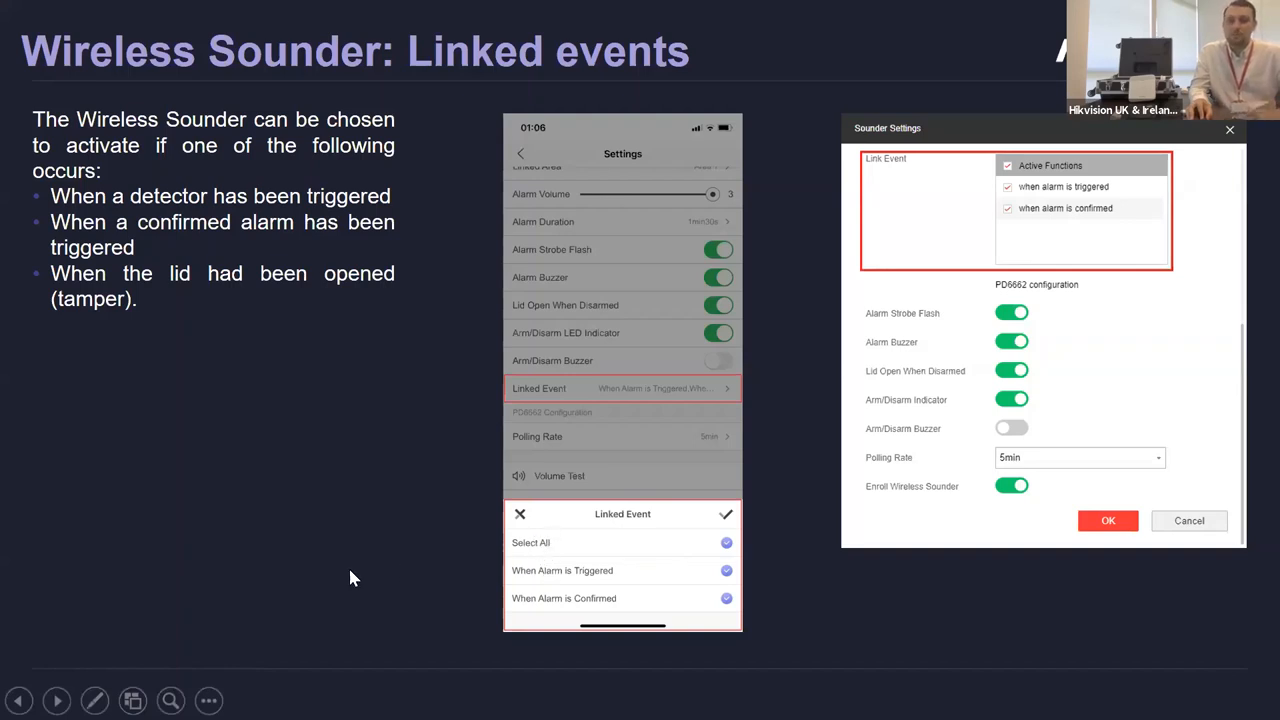
pyautogui.click(56, 700)
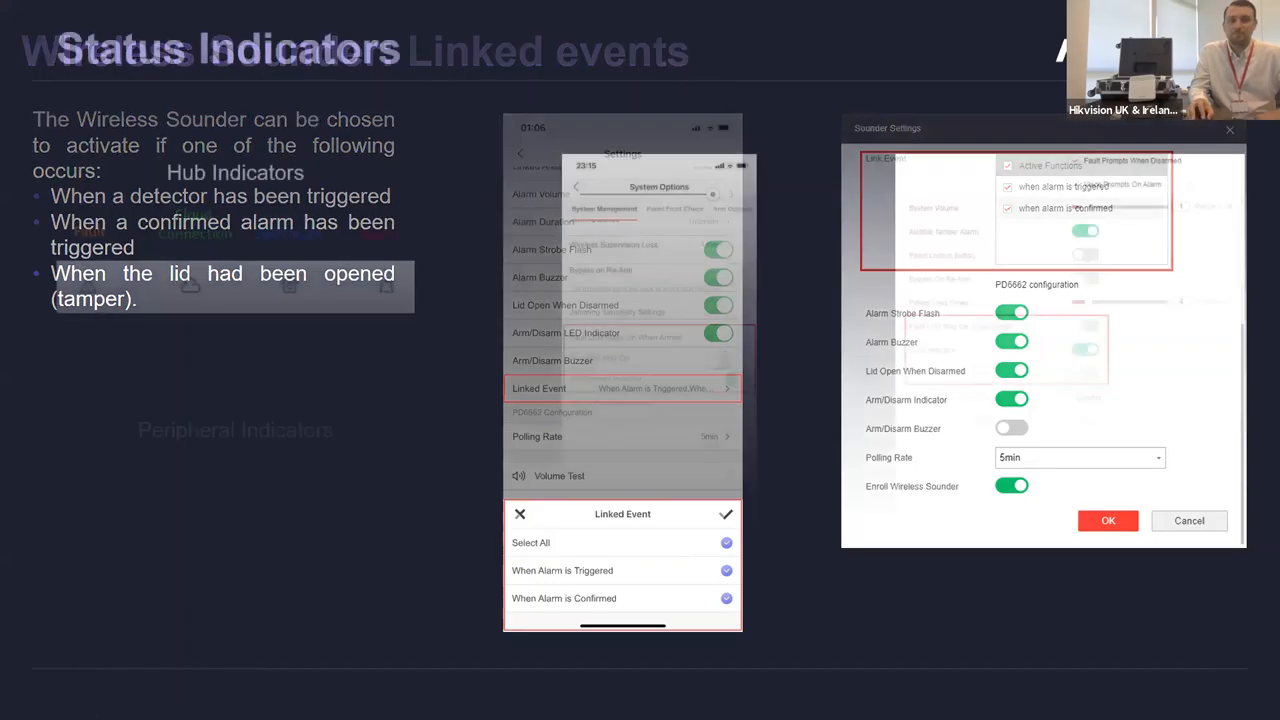
pyautogui.click(56, 700)
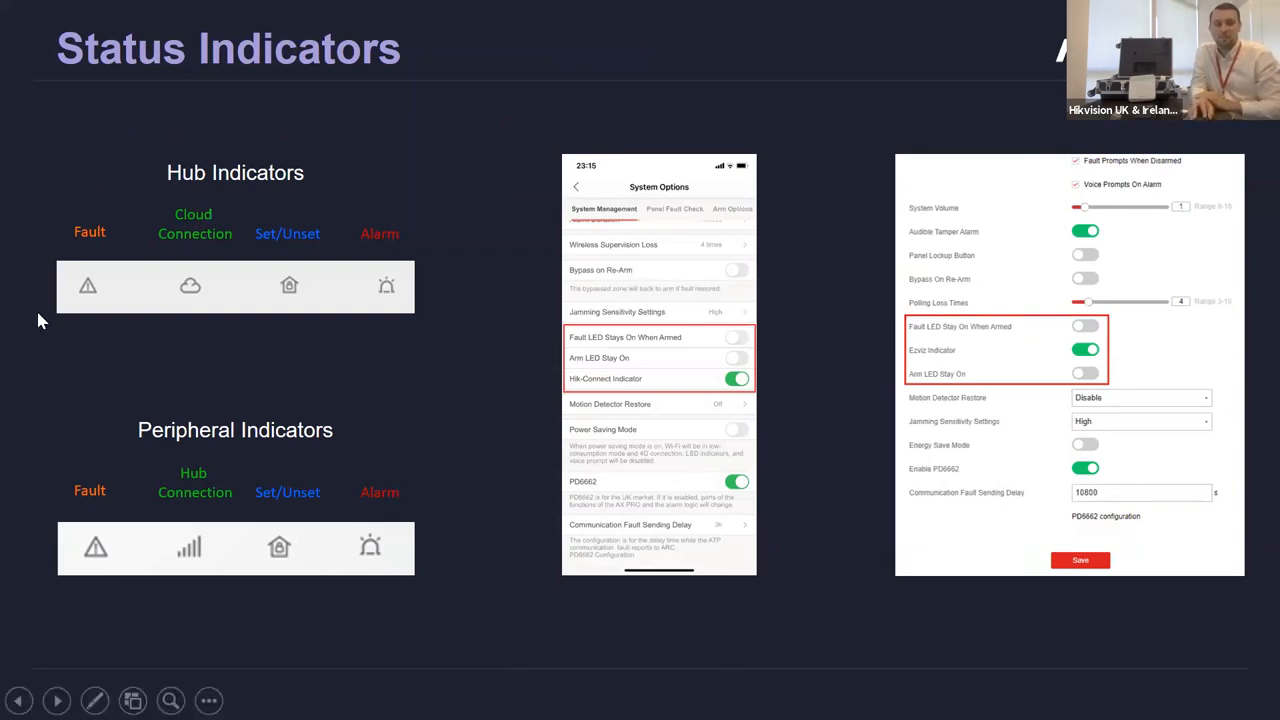
pyautogui.moveTo(312, 390)
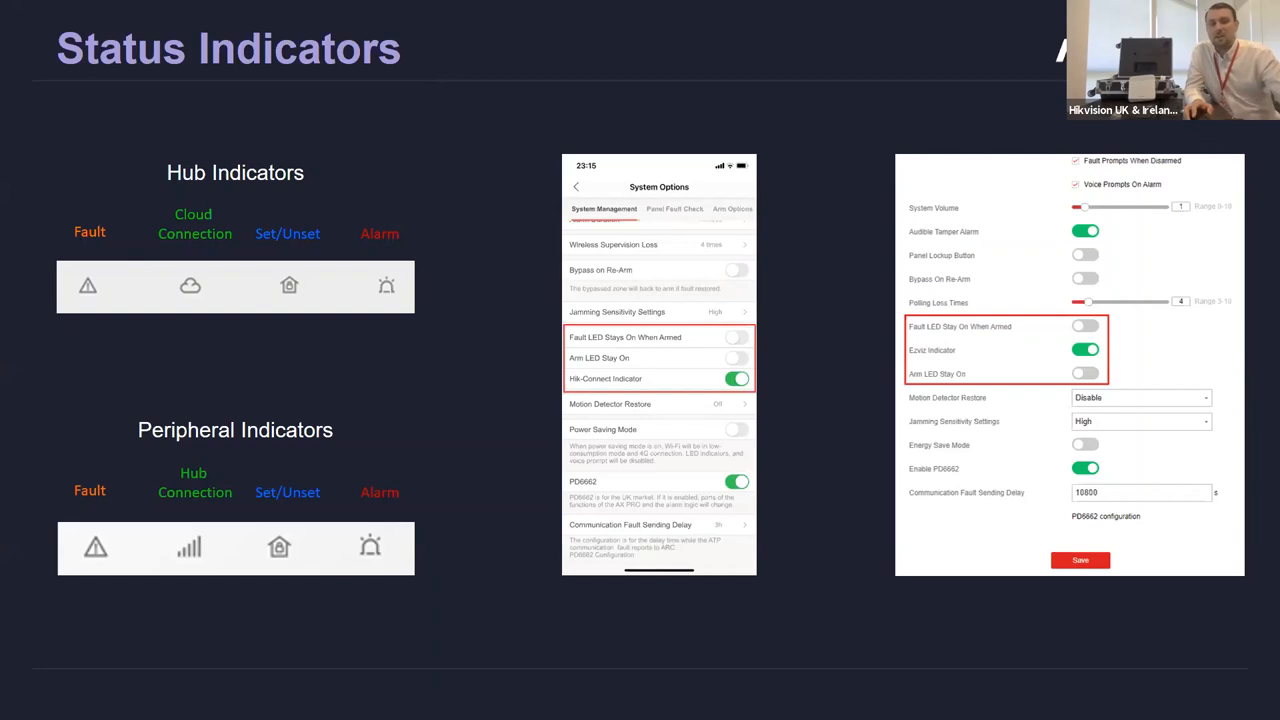
pyautogui.moveTo(754, 248)
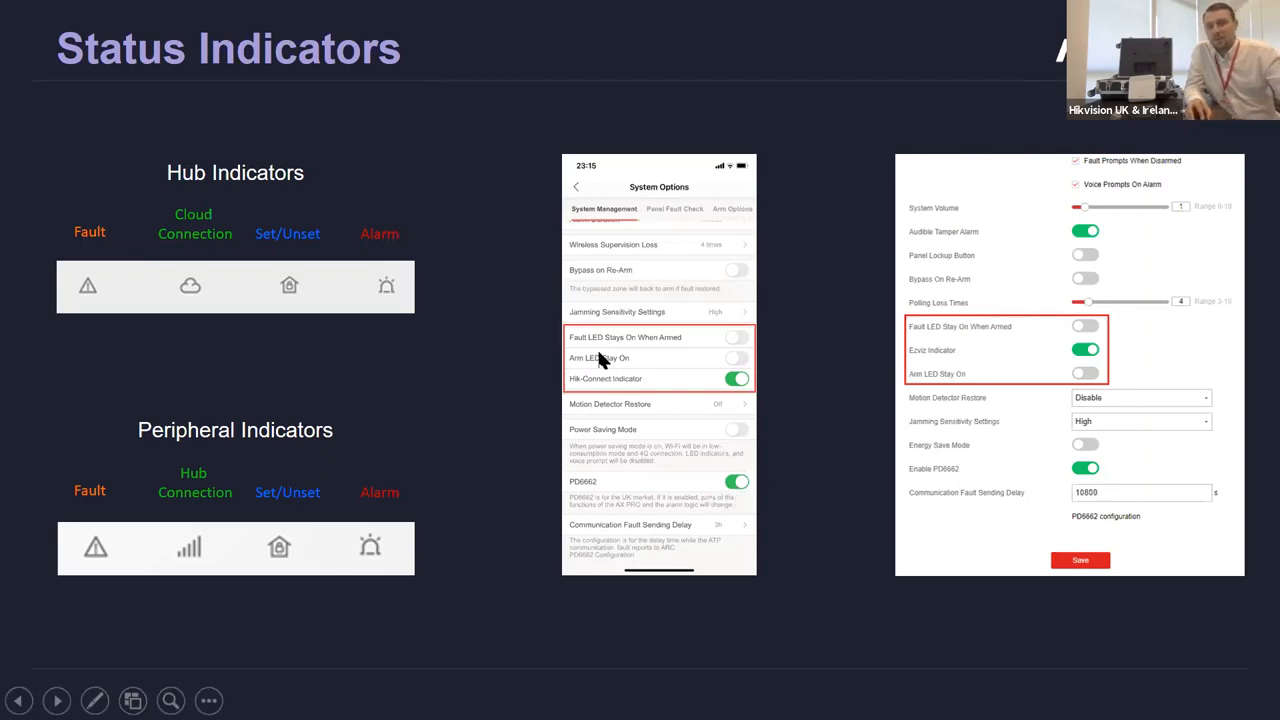
pyautogui.moveTo(736, 356)
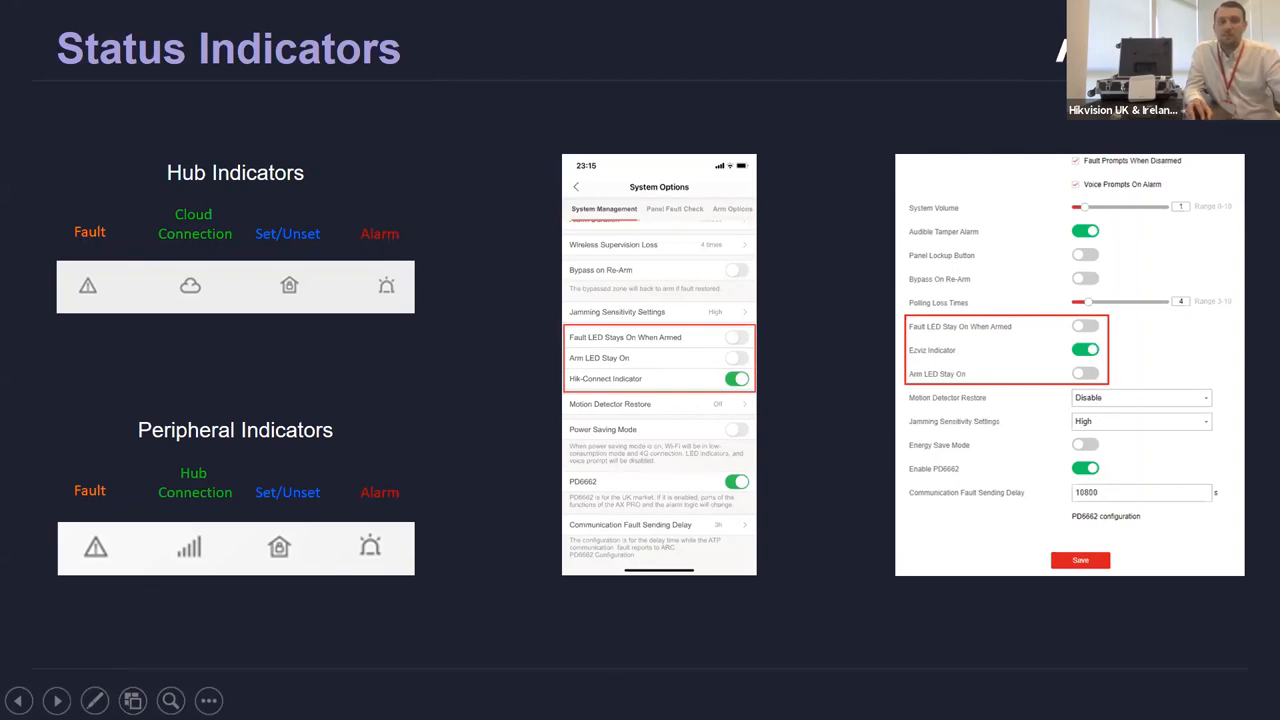
# - Advance to the Hik-Pro Connect: Alarm Restoration slide
pyautogui.click(56, 700)
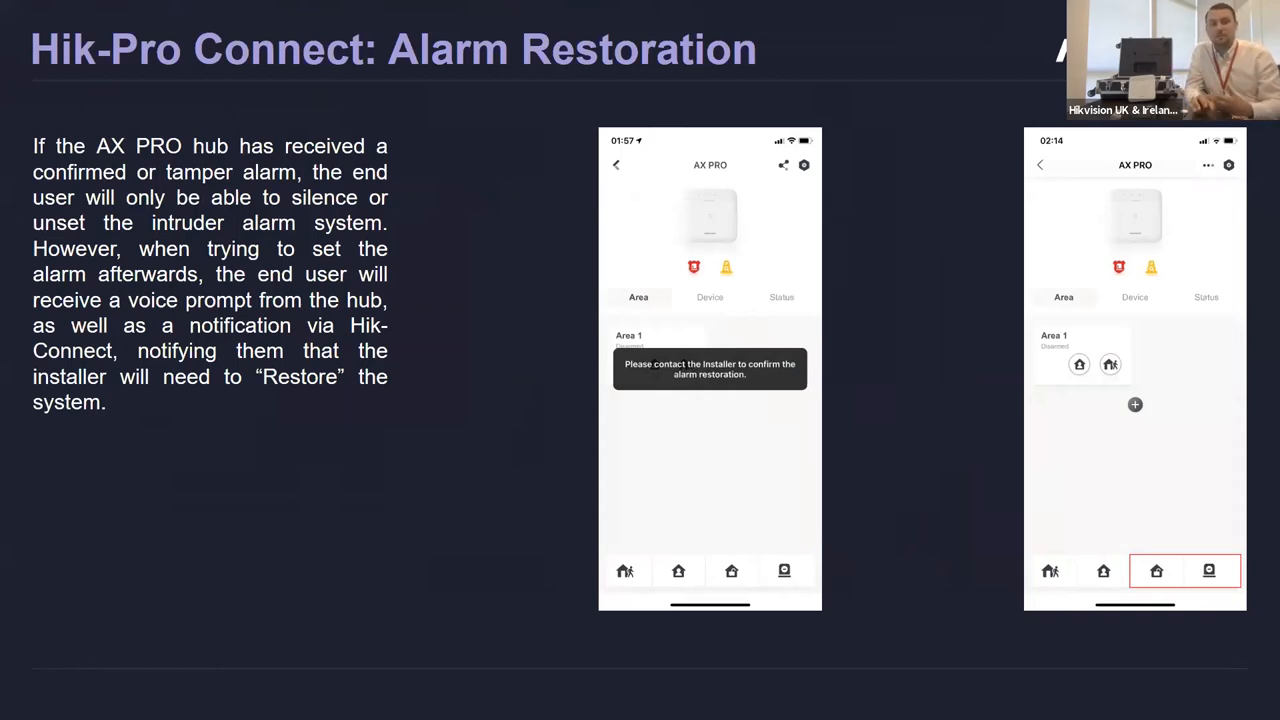
pyautogui.moveTo(896, 504)
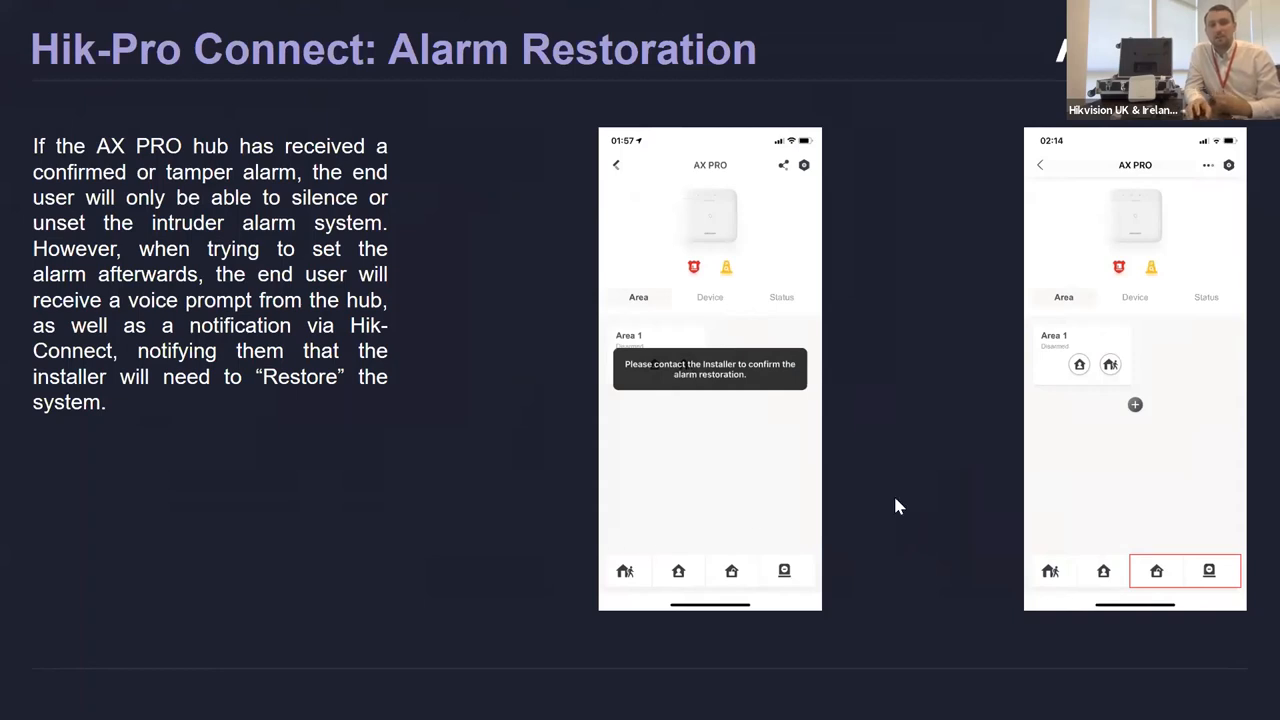
pyautogui.moveTo(744, 452)
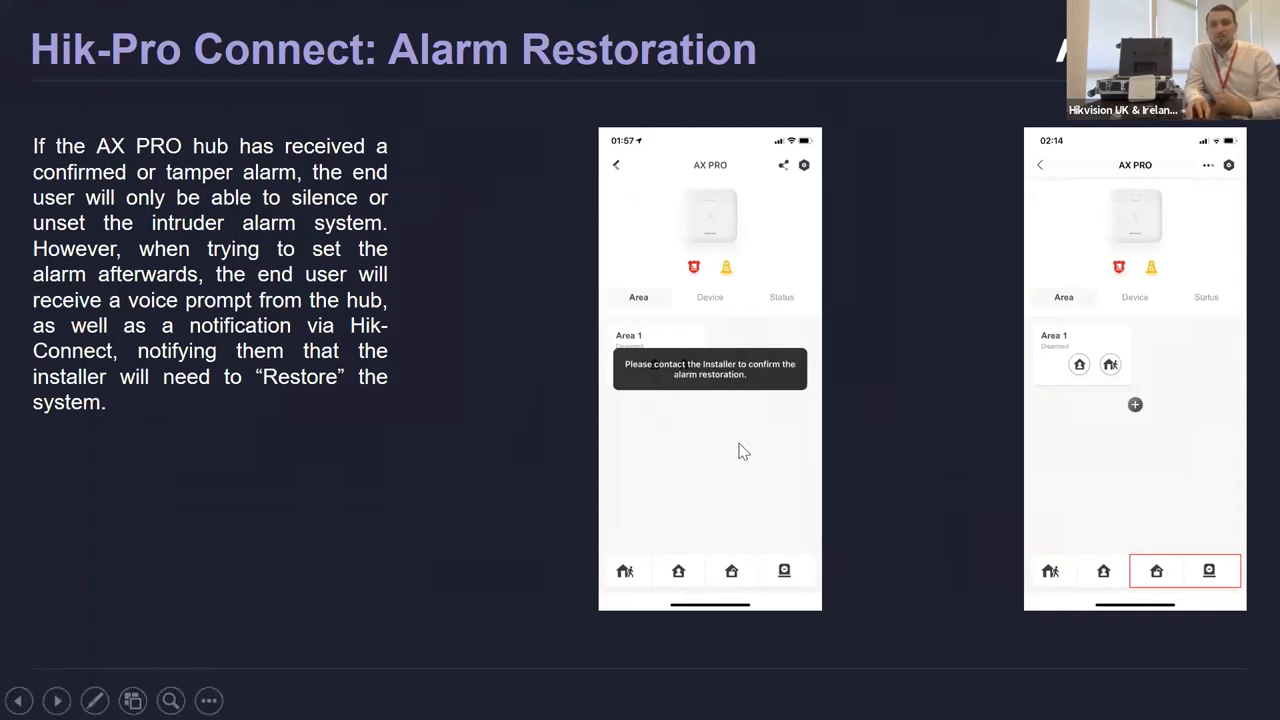
pyautogui.moveTo(380, 534)
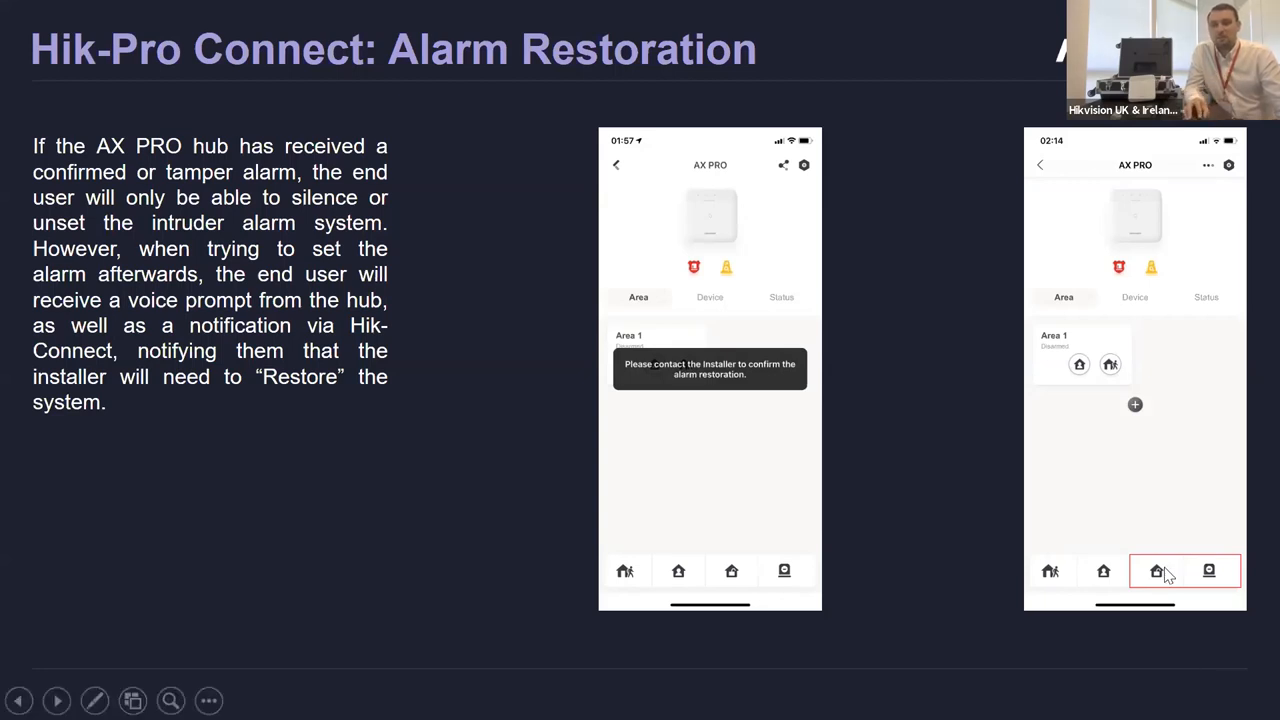
pyautogui.moveTo(930, 536)
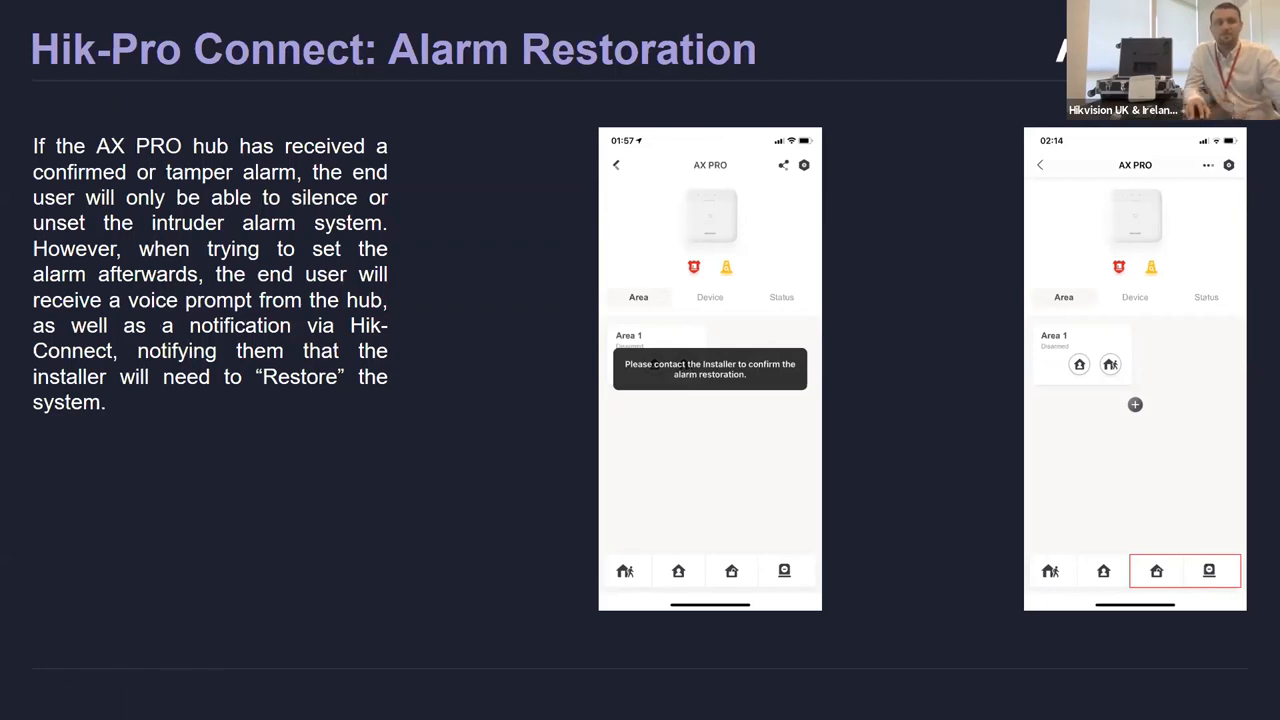
# - Advance to the ARC: Communication Fault Sending Delay slide (30–250 minutes)
pyautogui.click(56, 700)
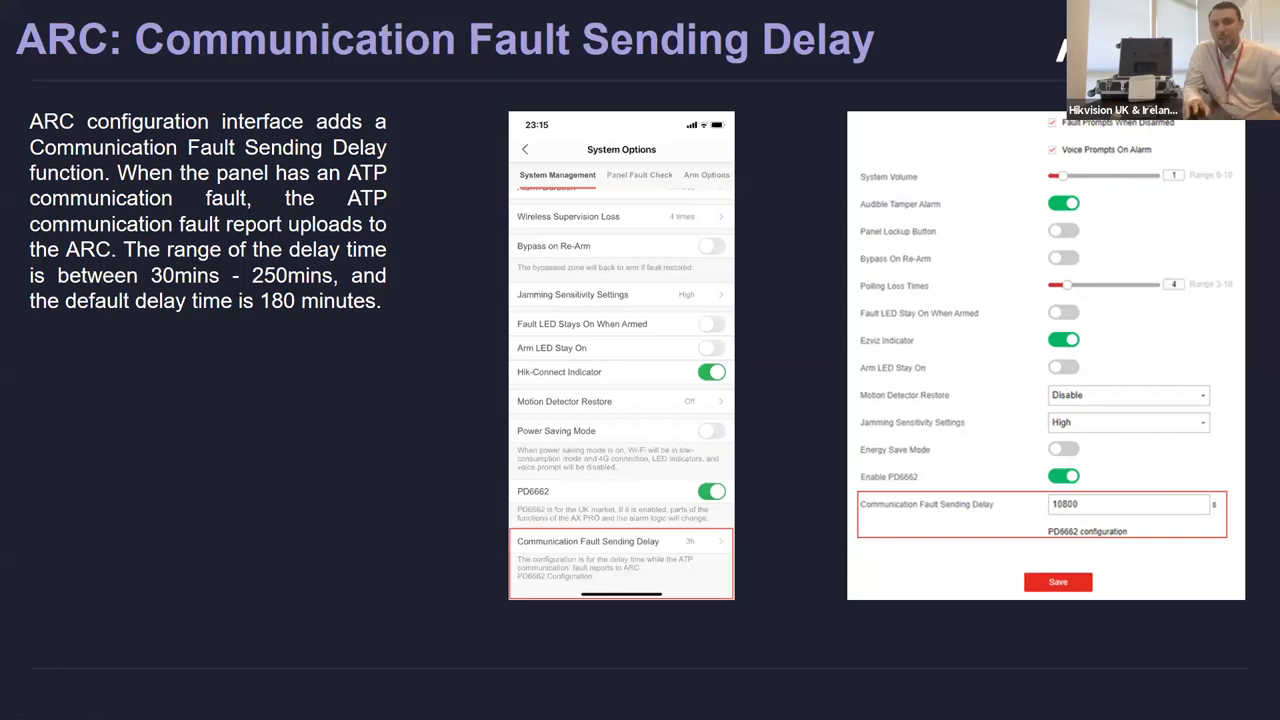
pyautogui.moveTo(560, 580)
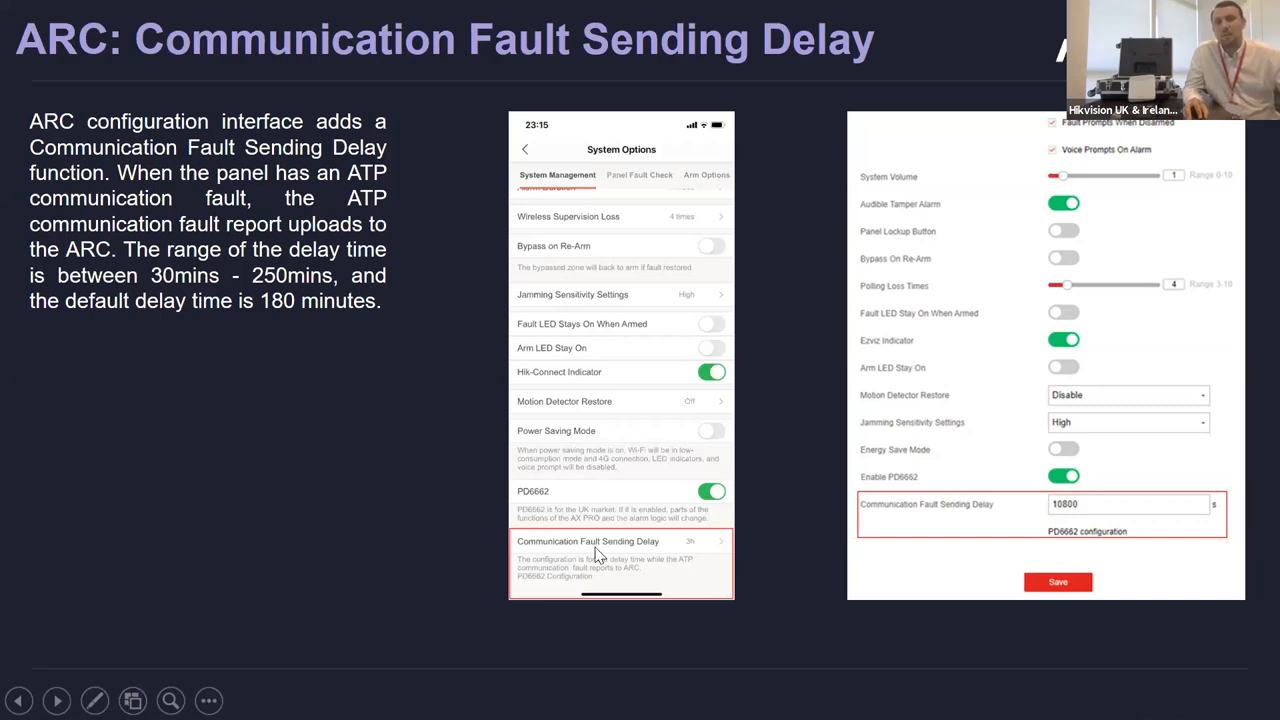
pyautogui.moveTo(608, 520)
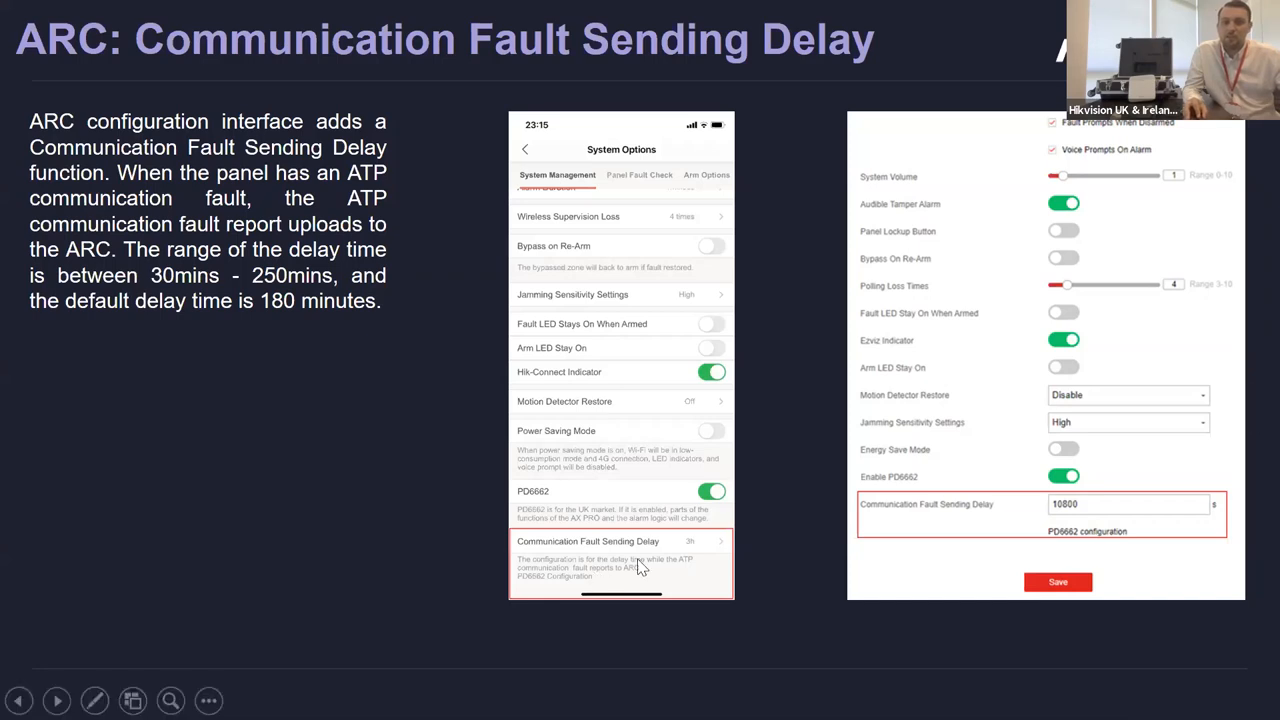
pyautogui.moveTo(704, 552)
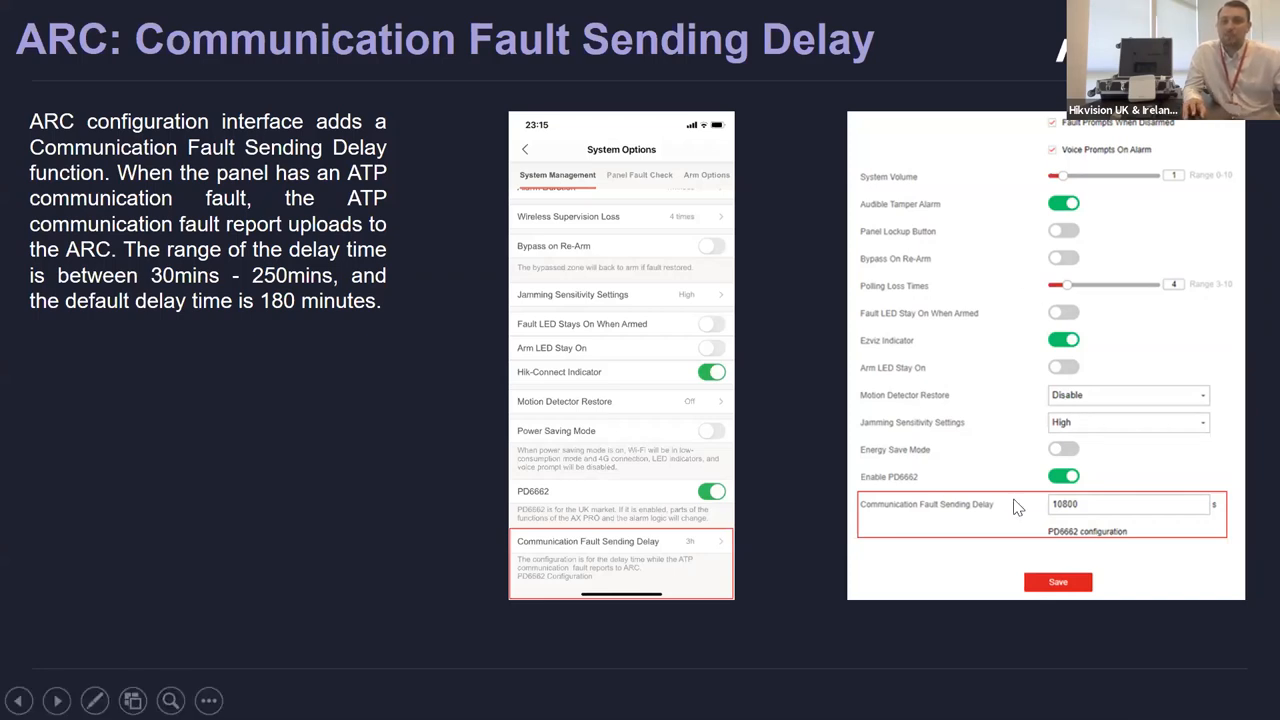
pyautogui.moveTo(1016, 518)
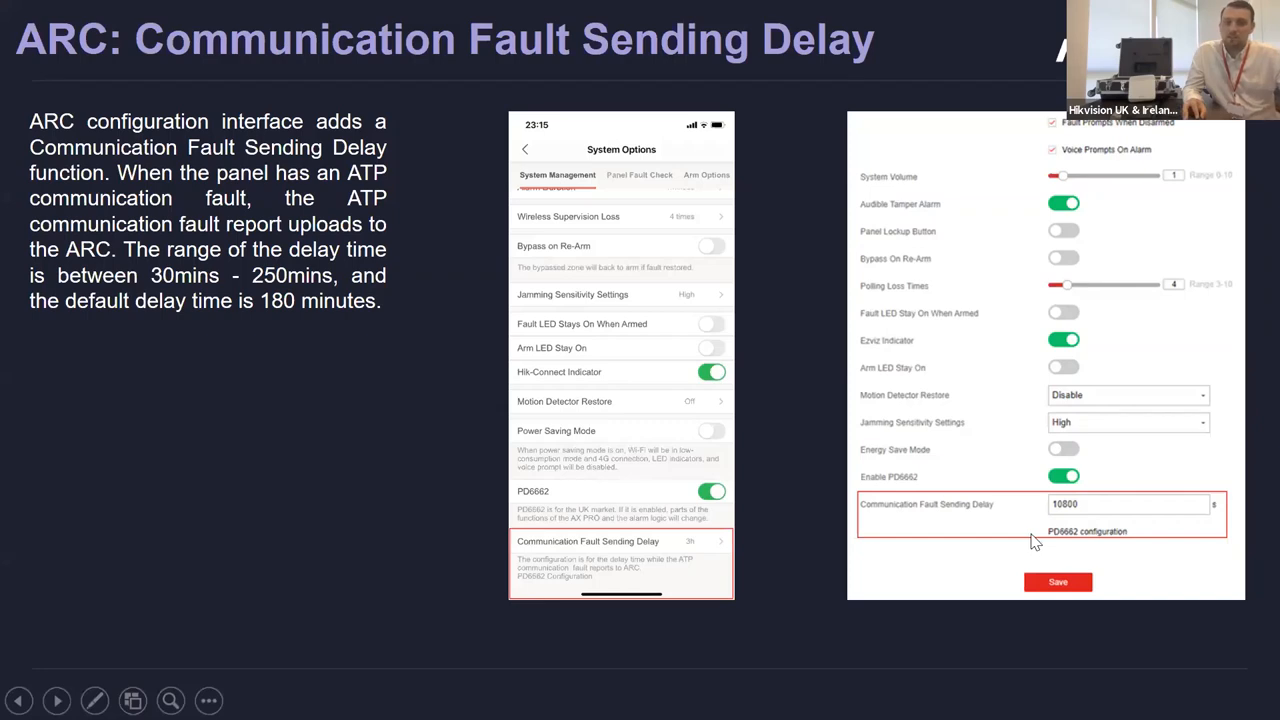
pyautogui.moveTo(1104, 512)
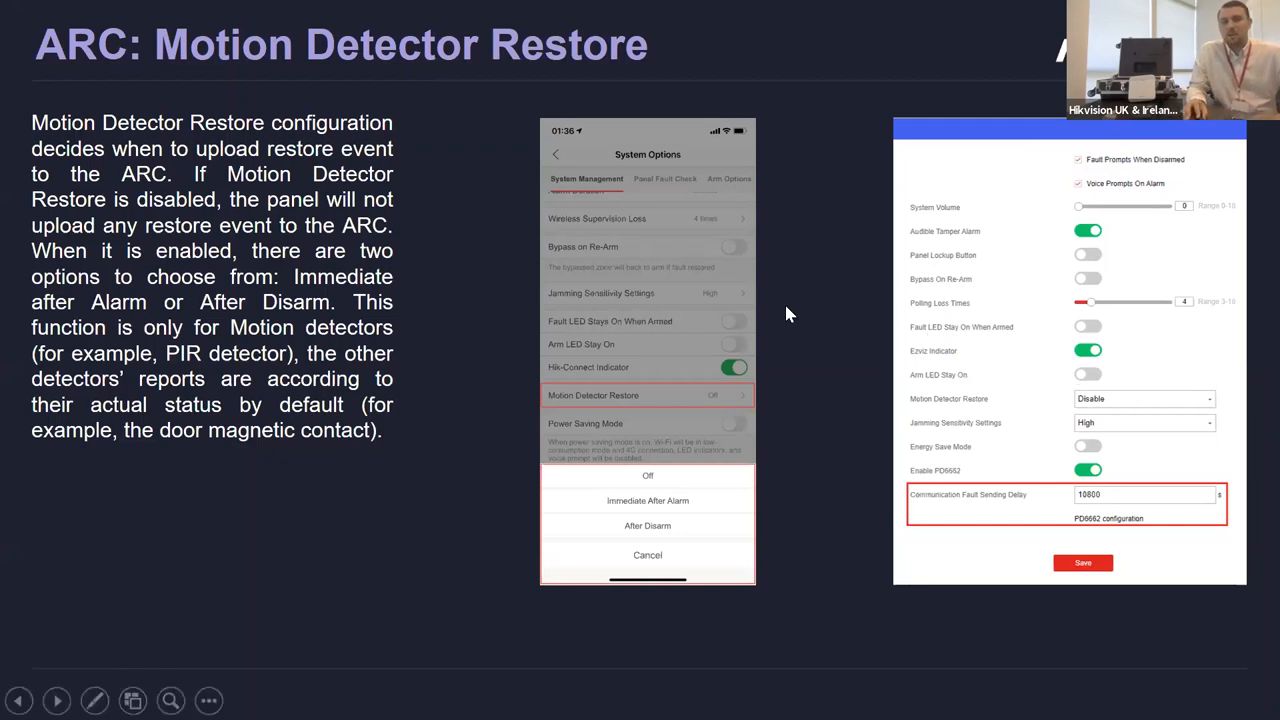
pyautogui.moveTo(490, 556)
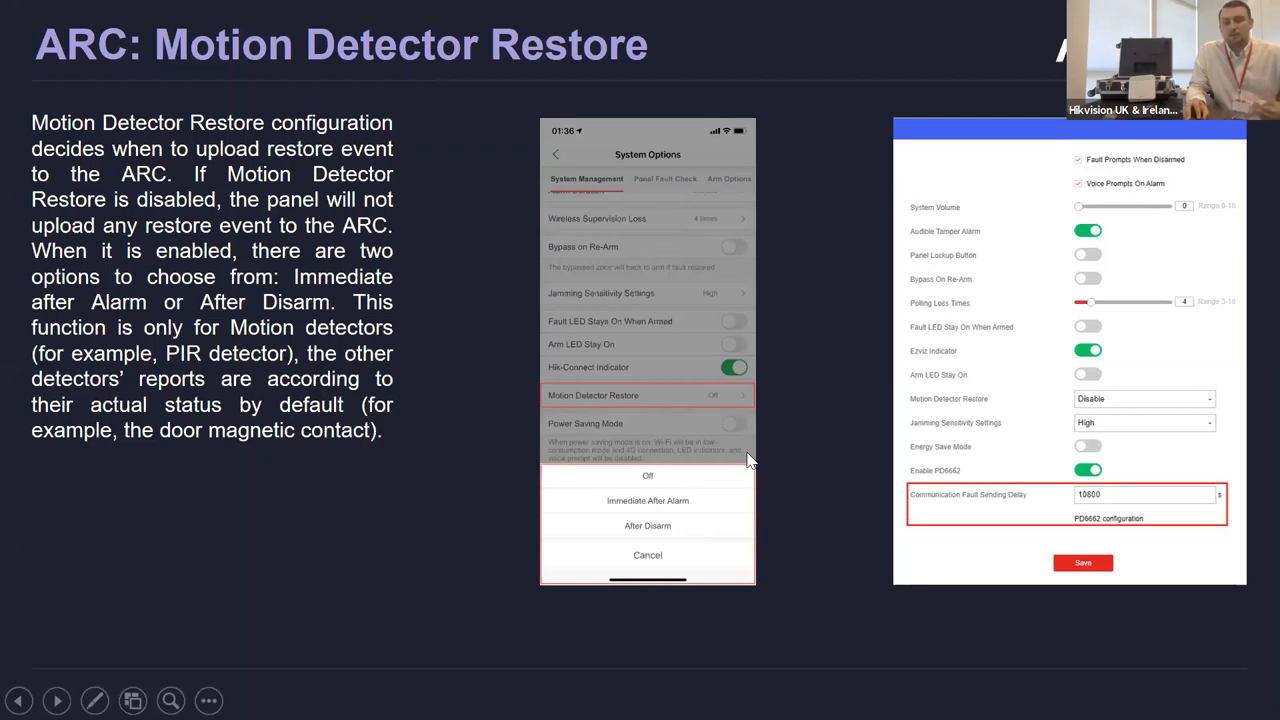
pyautogui.moveTo(744, 444)
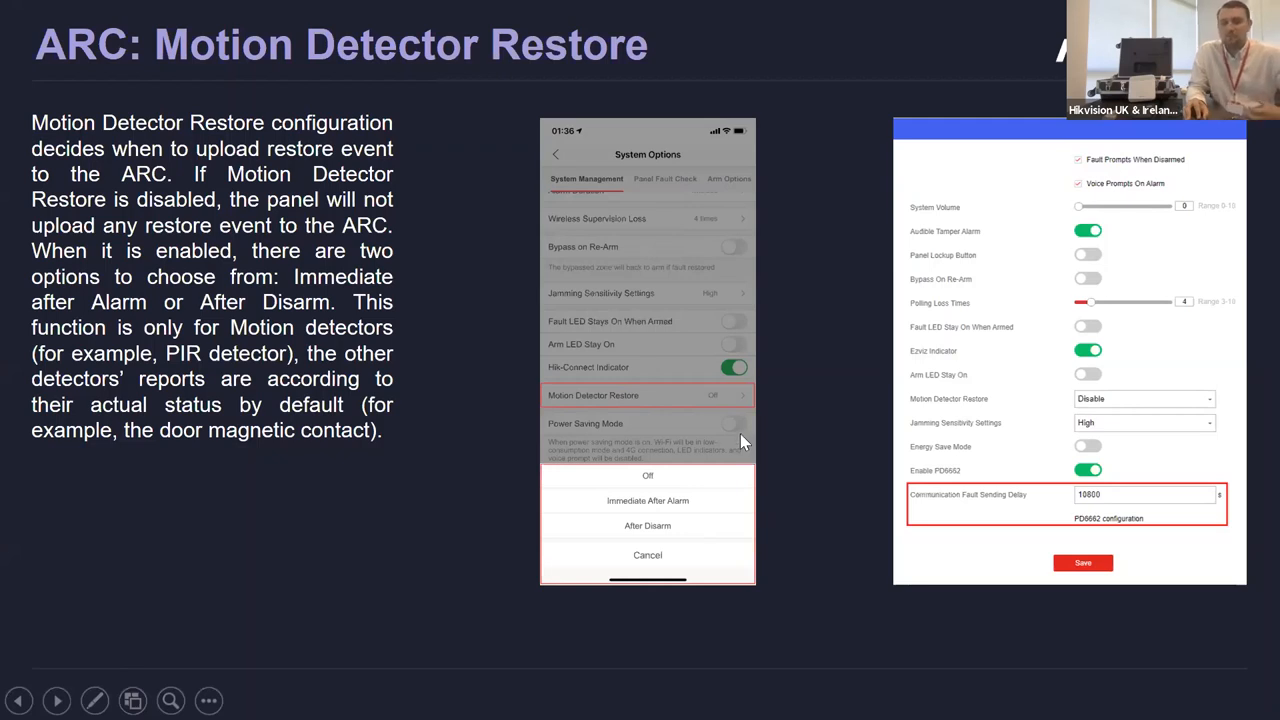
pyautogui.moveTo(678, 486)
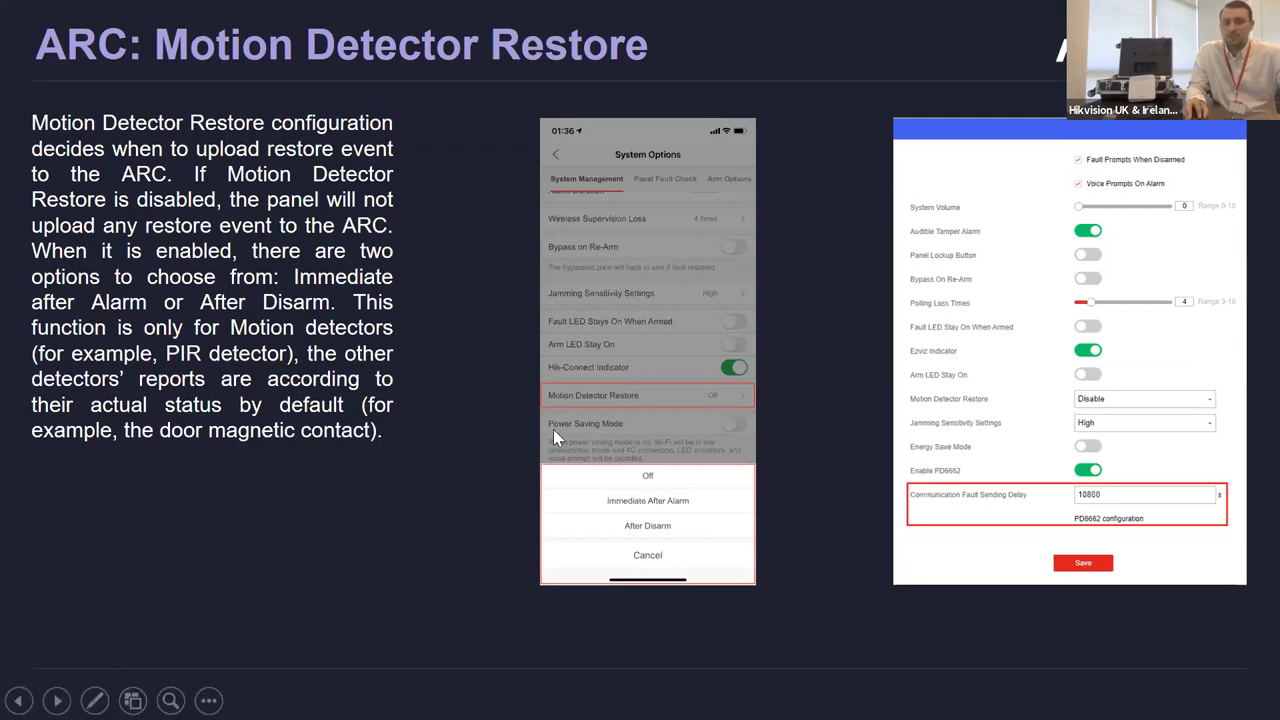
pyautogui.moveTo(678, 480)
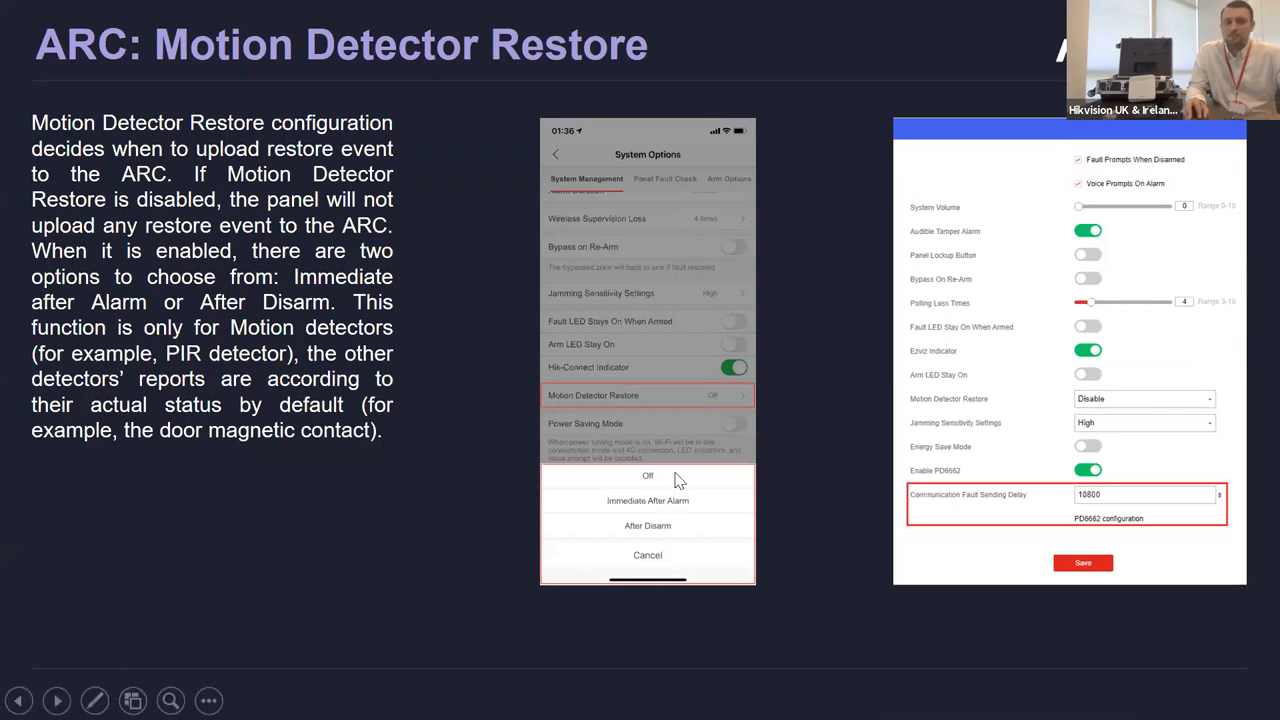